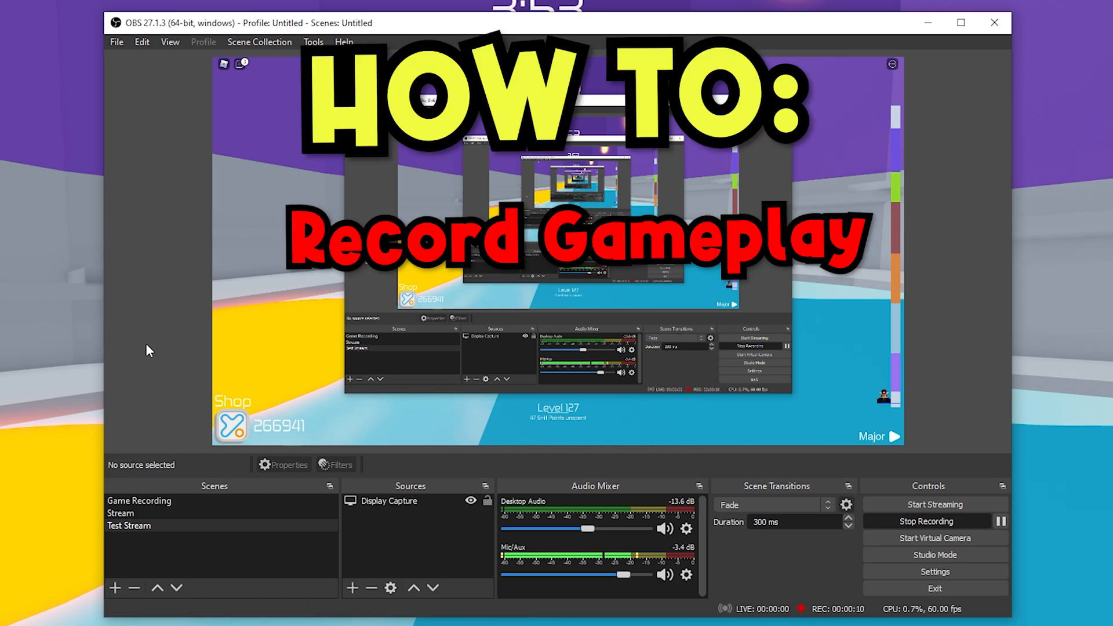
pyautogui.moveTo(132, 295)
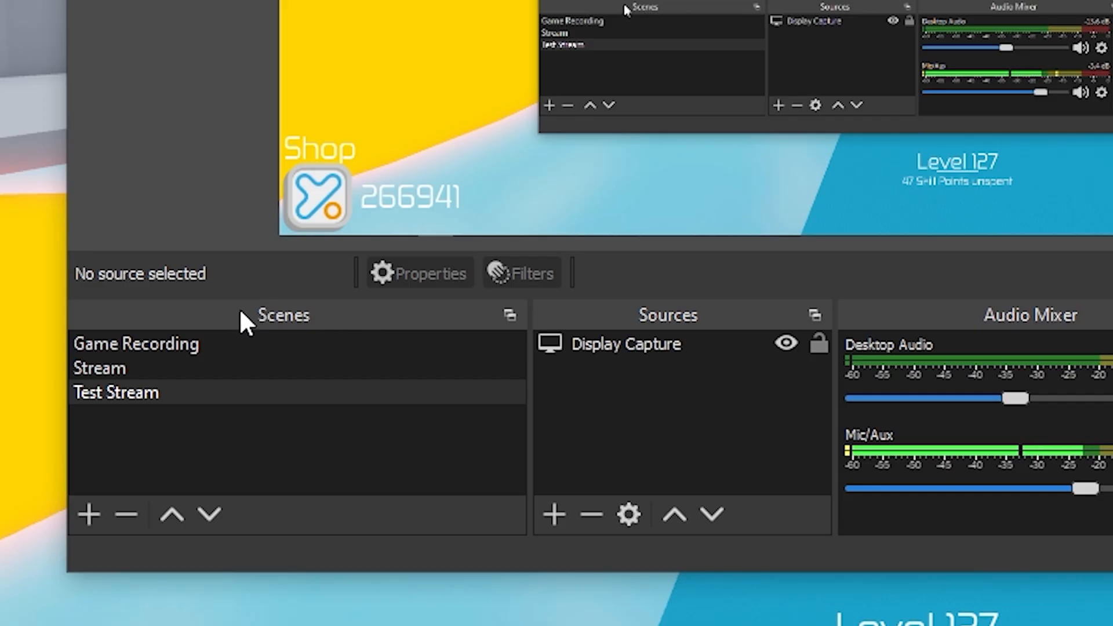
# - Open the Add Source menu under Sources, listing capture, media, text and scene types
pyautogui.click(136, 344)
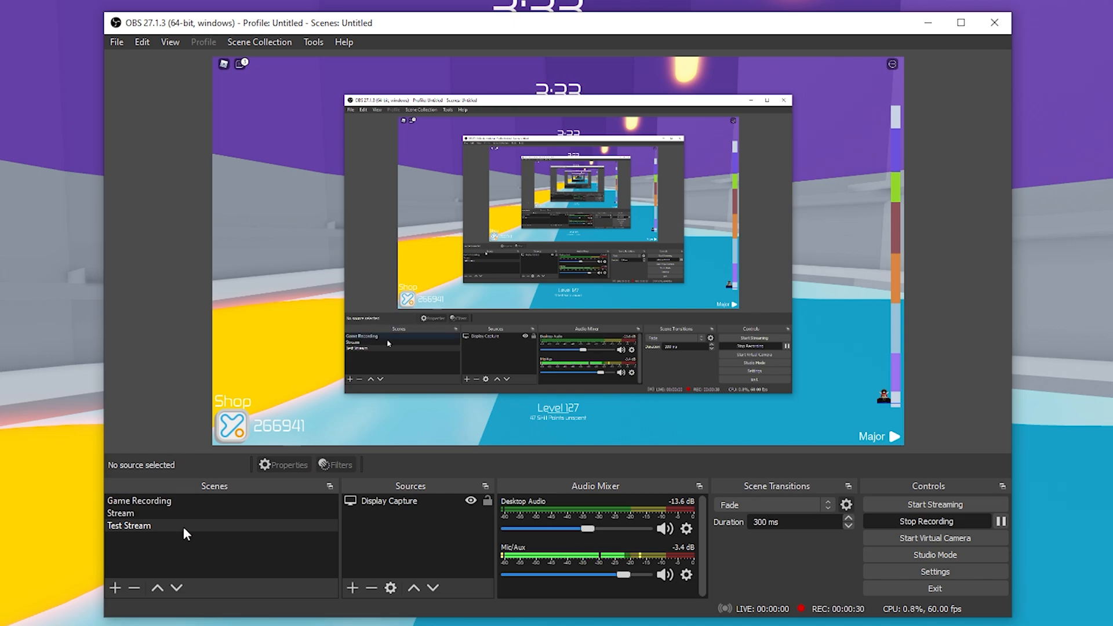
pyautogui.click(115, 587)
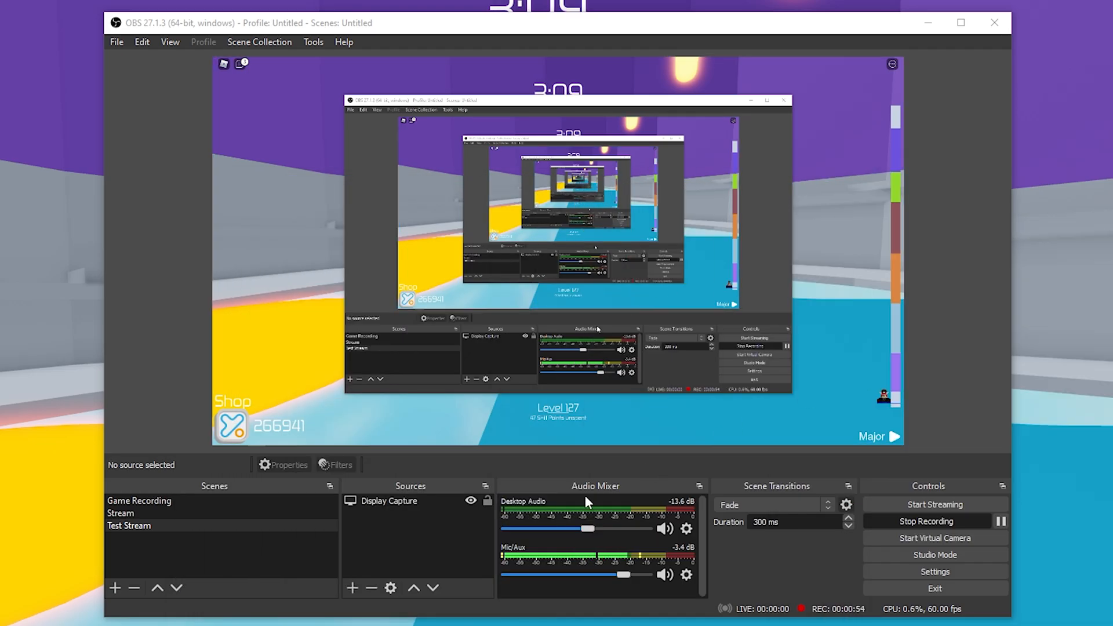
pyautogui.click(352, 587)
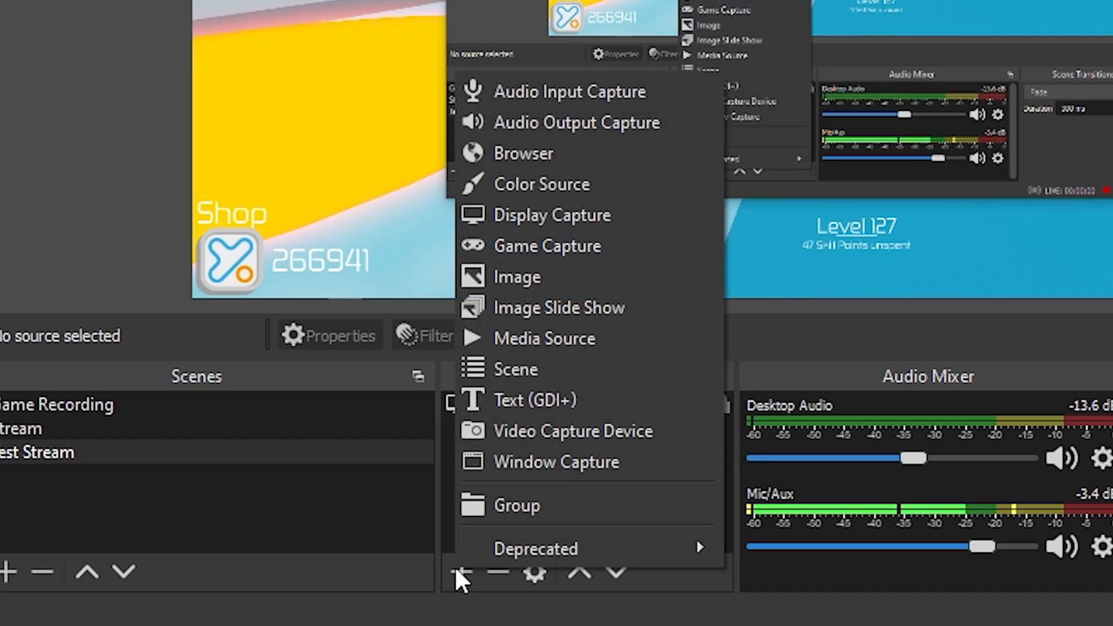
pyautogui.click(552, 214)
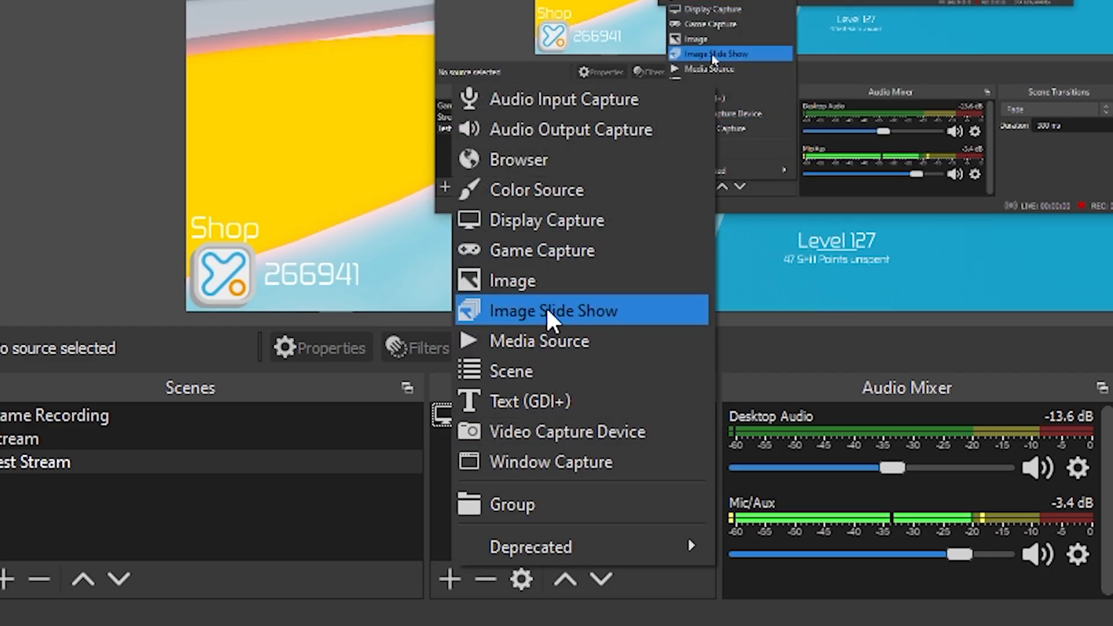
pyautogui.moveTo(553, 250)
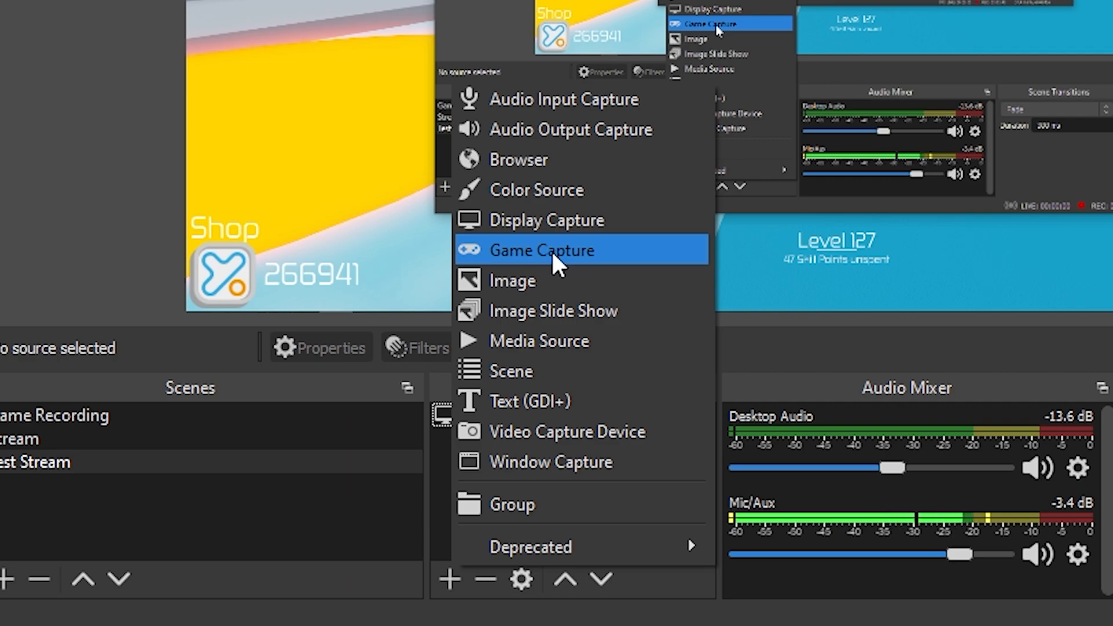
# - Add Game Capture source 'Robloxx' capturing the RobloxPlayerBeta.exe window specifically
pyautogui.click(540, 250)
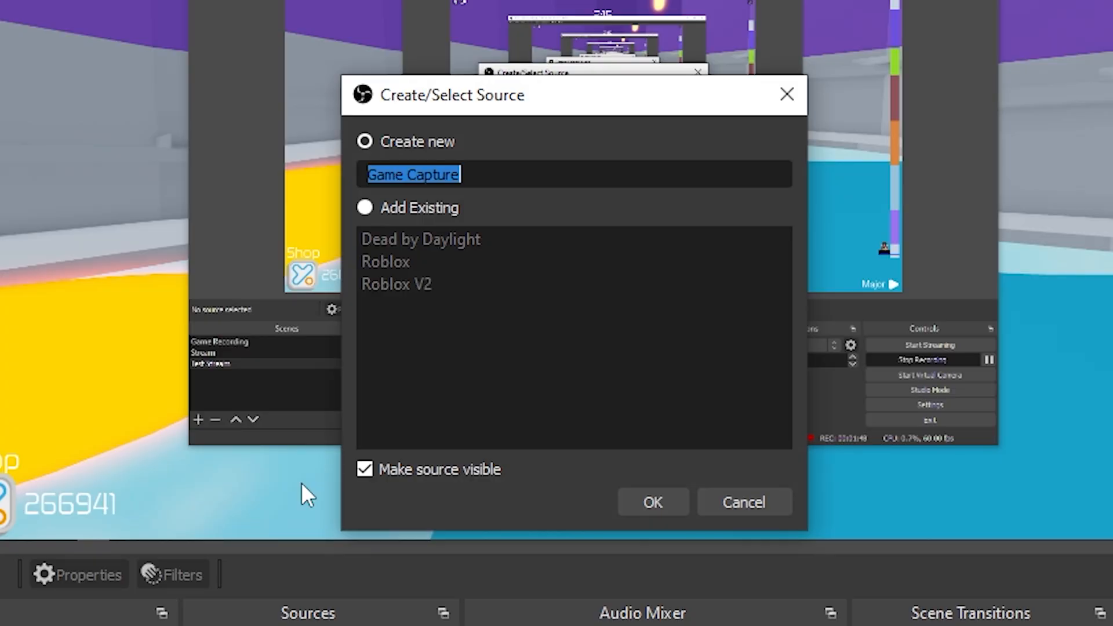
pyautogui.write('Robloxx')
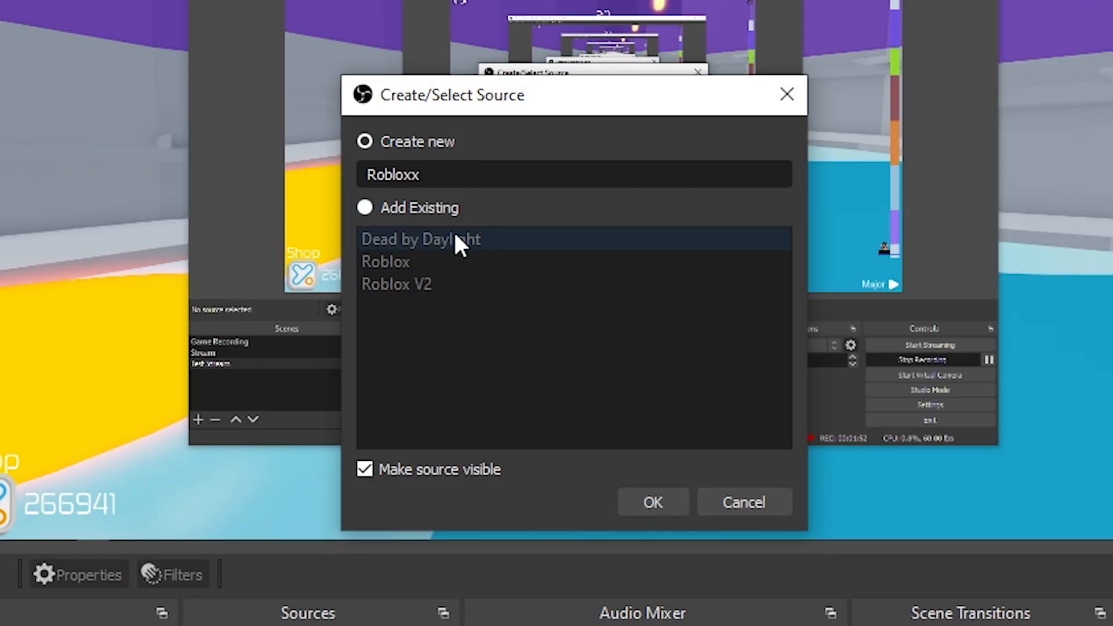
pyautogui.click(651, 502)
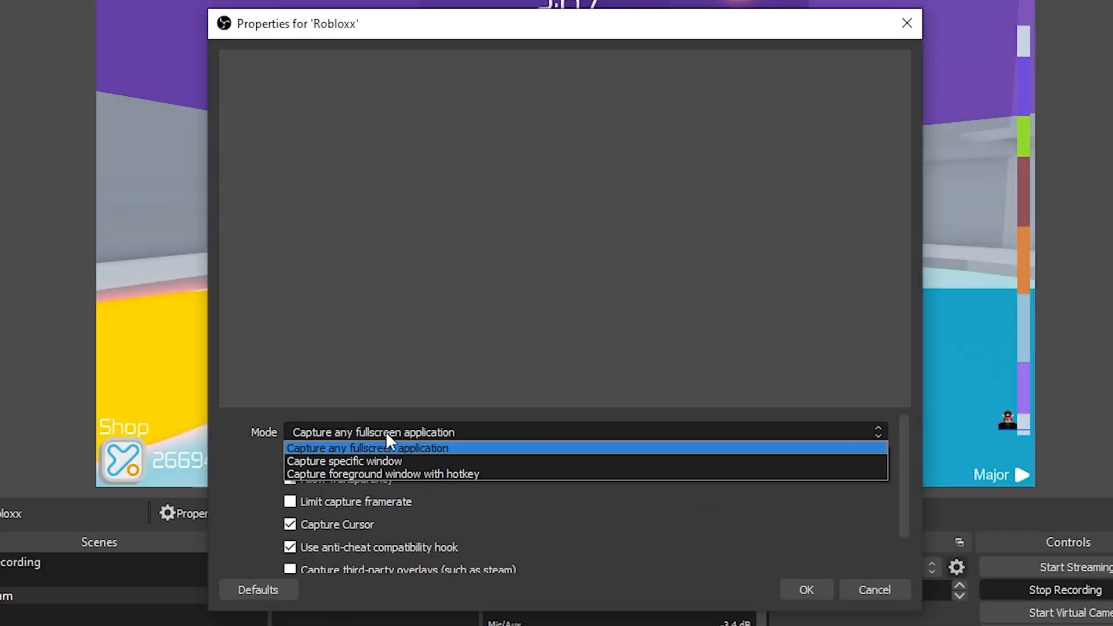
pyautogui.click(344, 461)
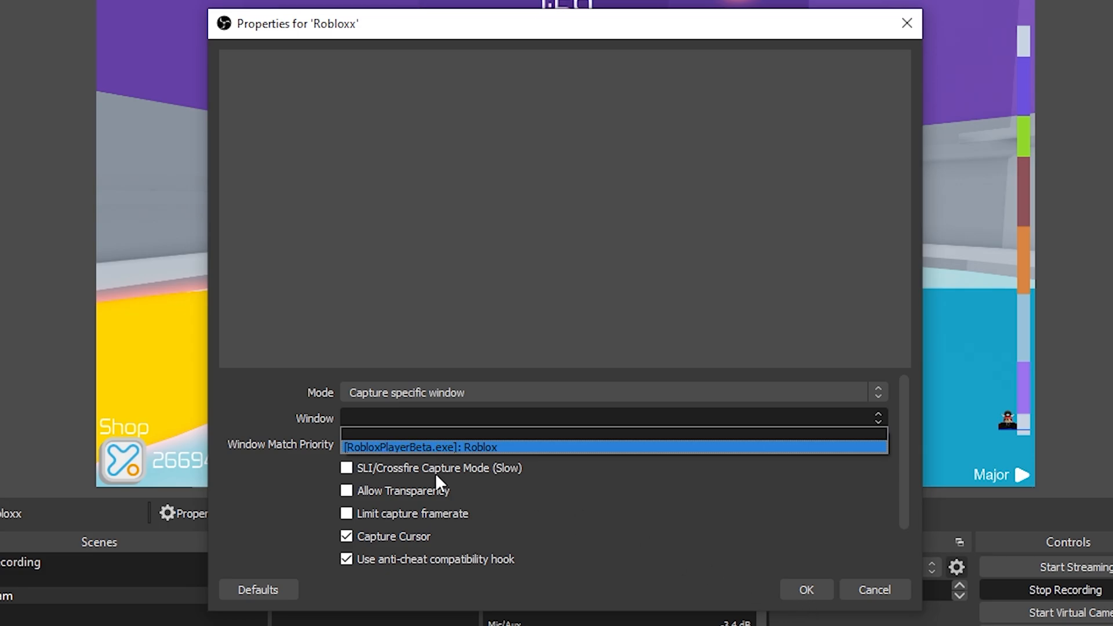
pyautogui.click(424, 447)
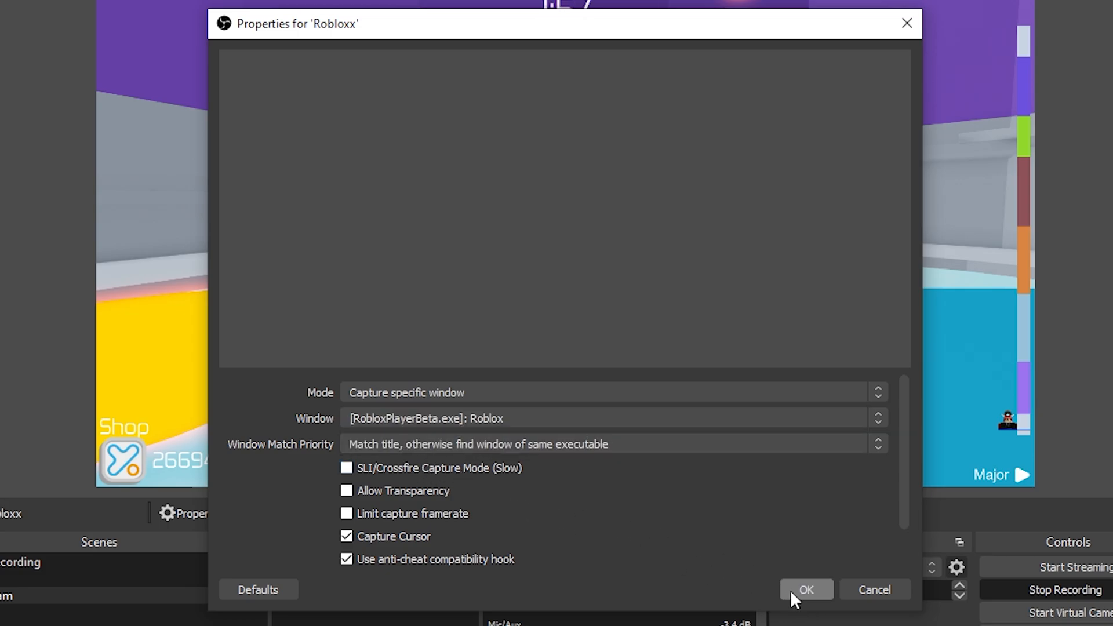
pyautogui.click(805, 589)
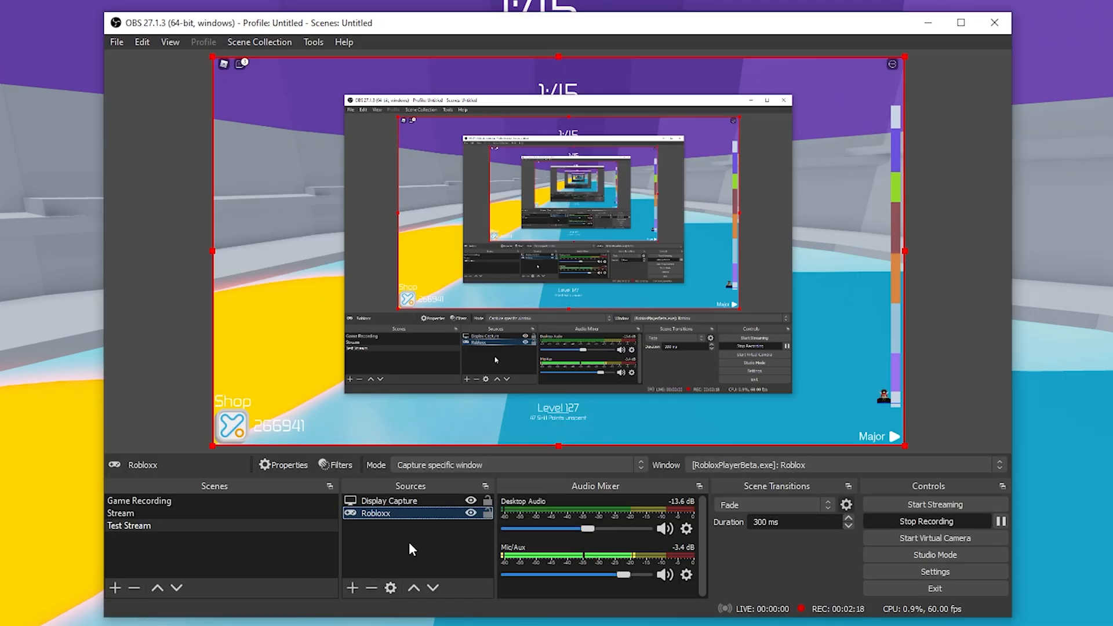
pyautogui.moveTo(204, 319)
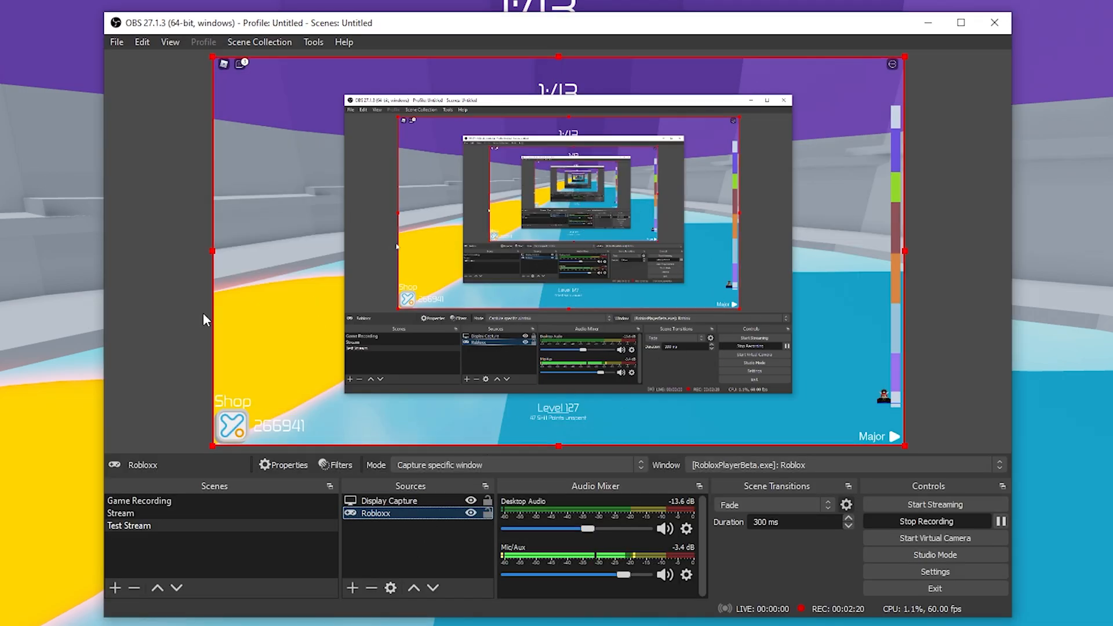
# - Add a Video Capture Device source named 'Cameraaa' to the Test Stream scene
pyautogui.click(426, 540)
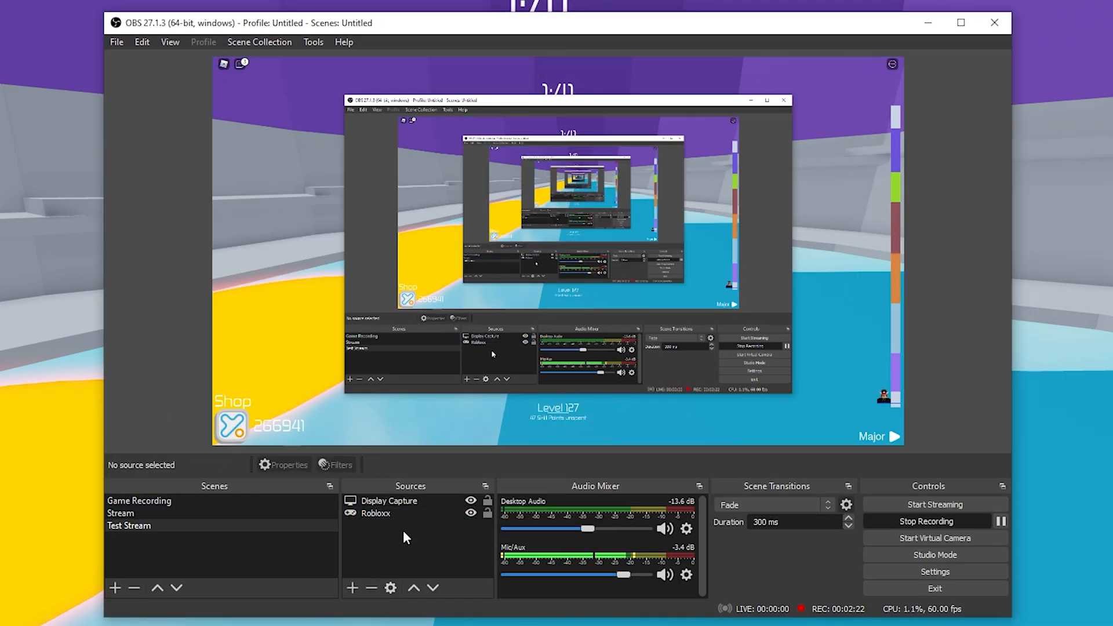
pyautogui.click(375, 513)
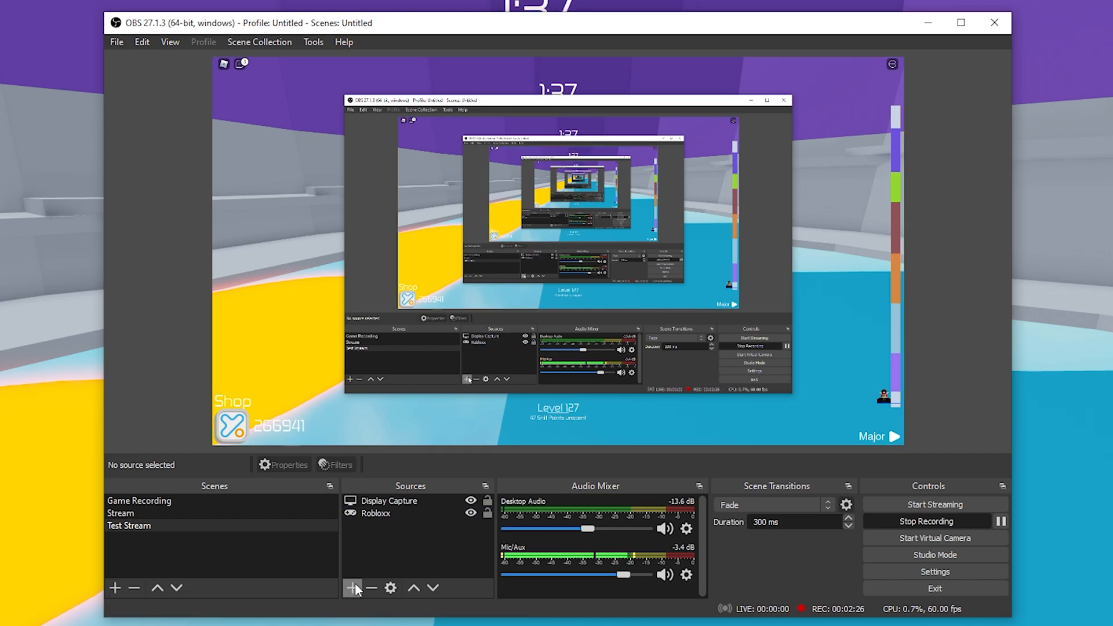
pyautogui.click(351, 588)
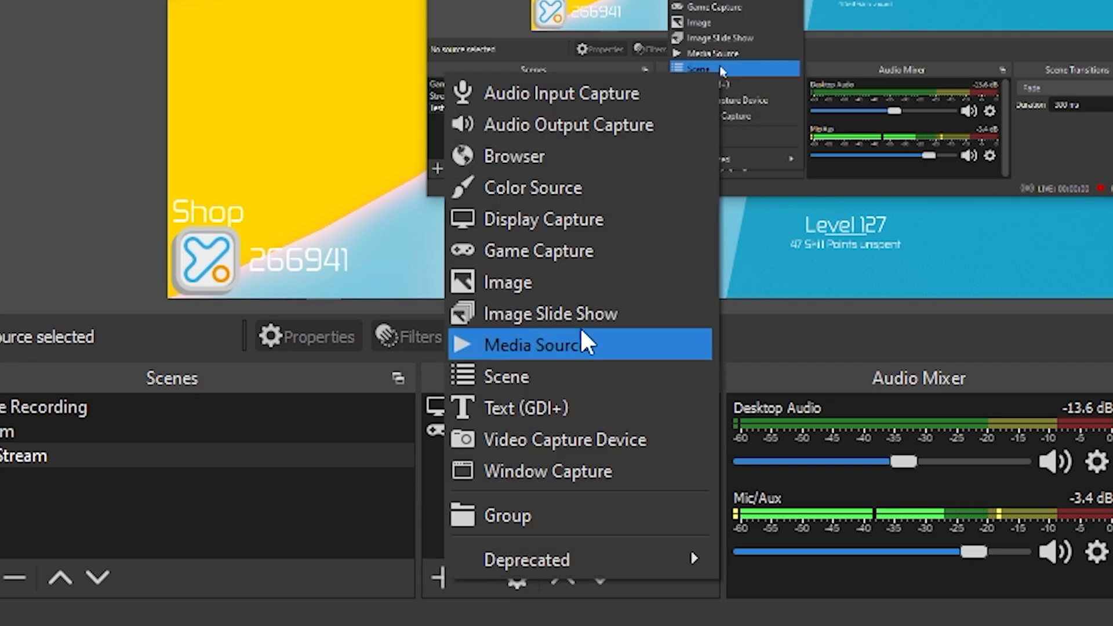
pyautogui.moveTo(553, 439)
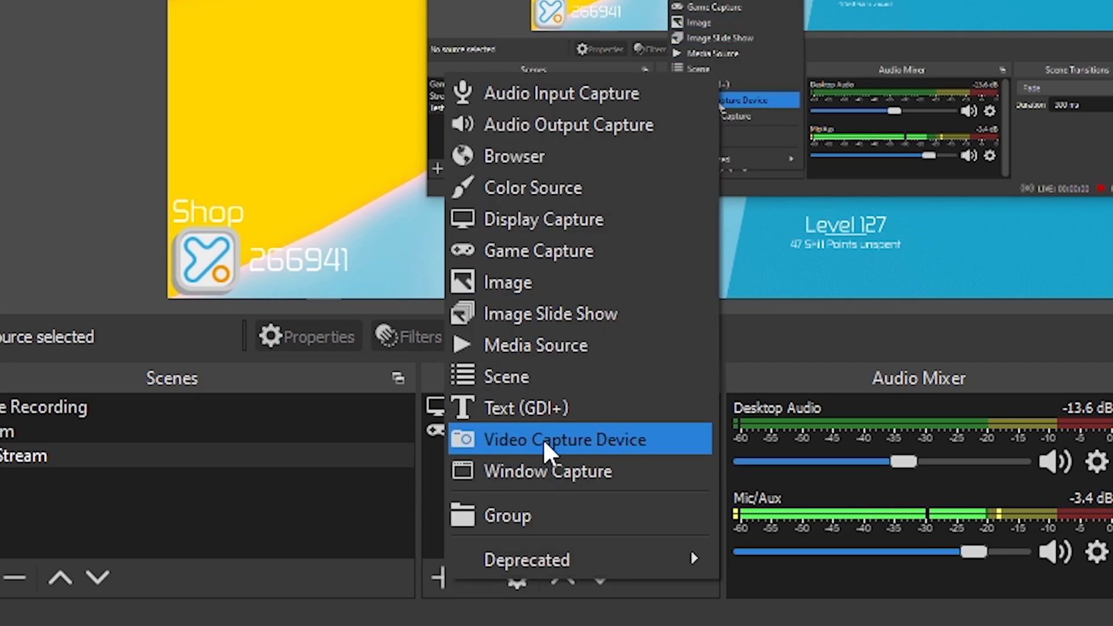
pyautogui.click(564, 439)
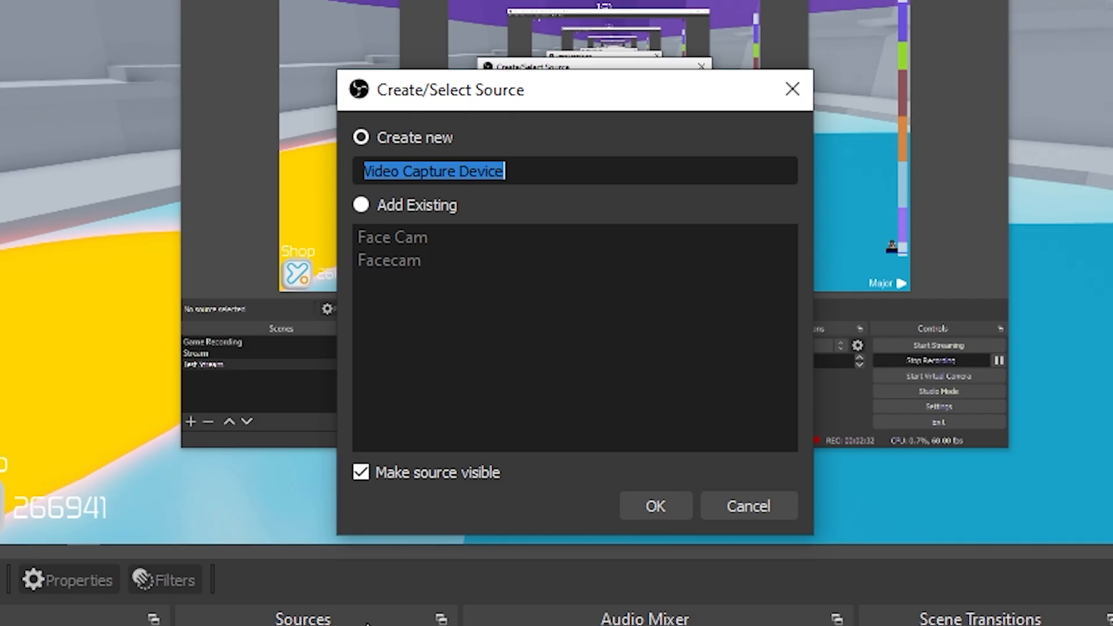
pyautogui.write('Cameraaa')
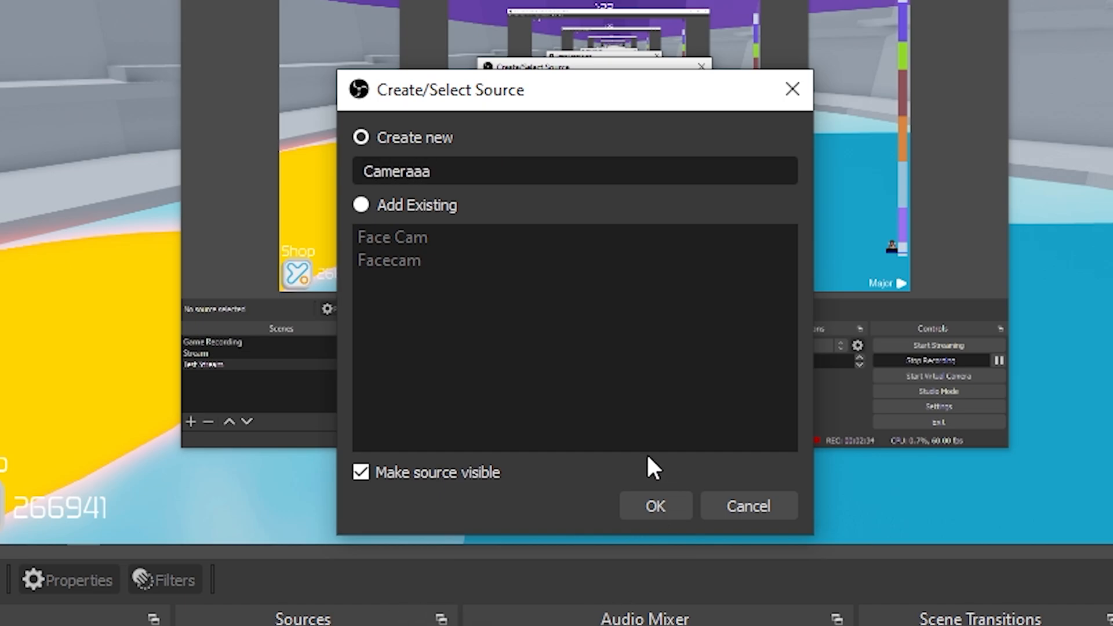
pyautogui.click(654, 505)
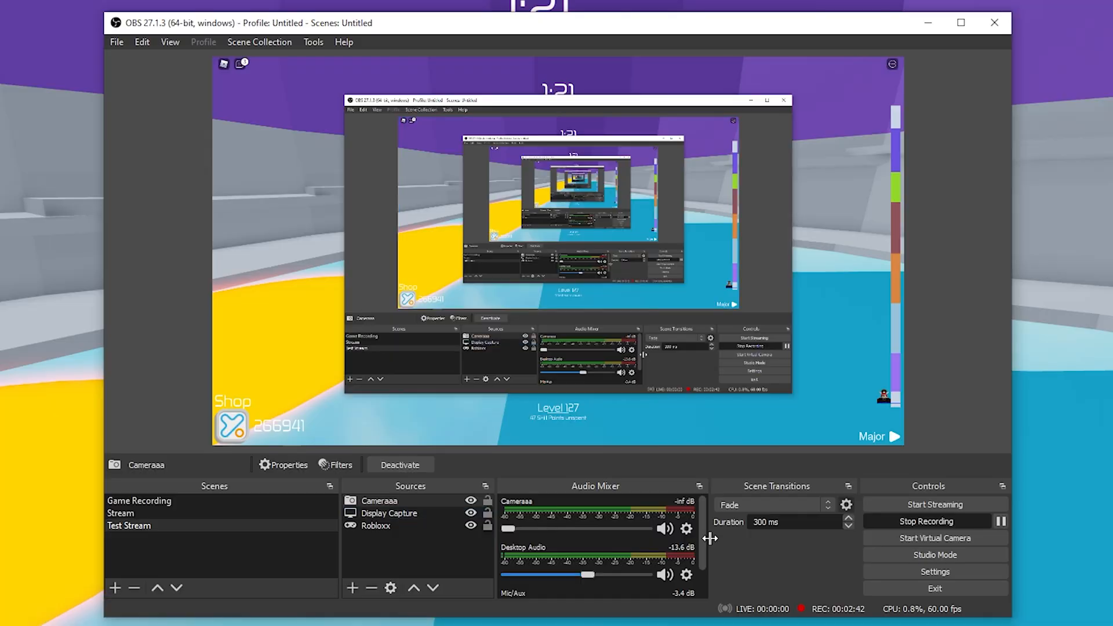
pyautogui.moveTo(236, 490)
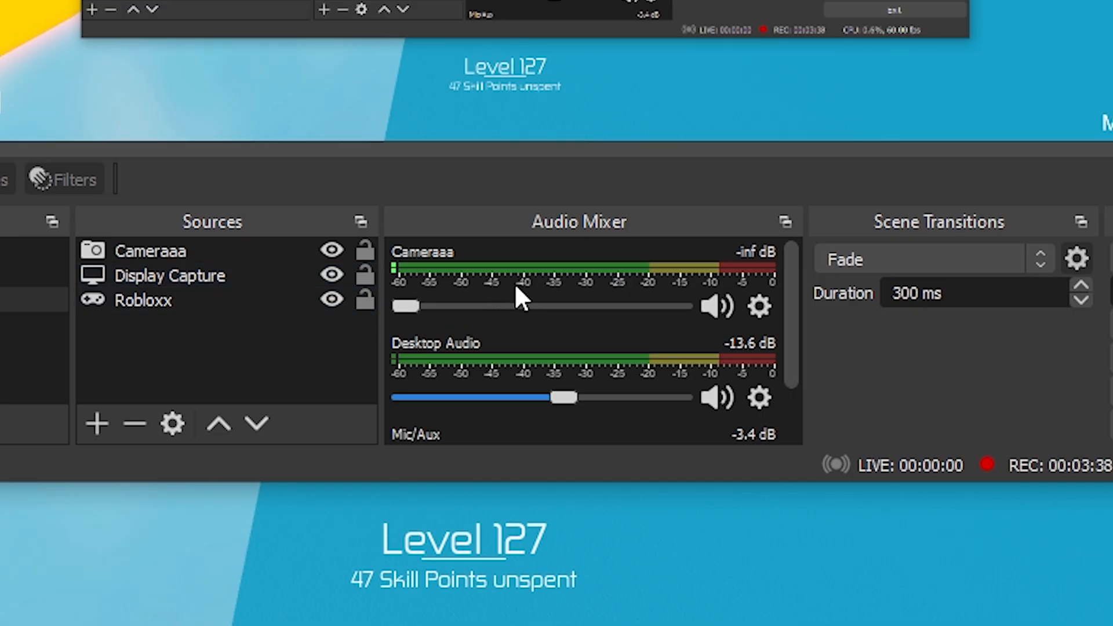
# - Mute the Cameraaa channel in the Audio Mixer, leaving Desktop Audio active
pyautogui.click(717, 306)
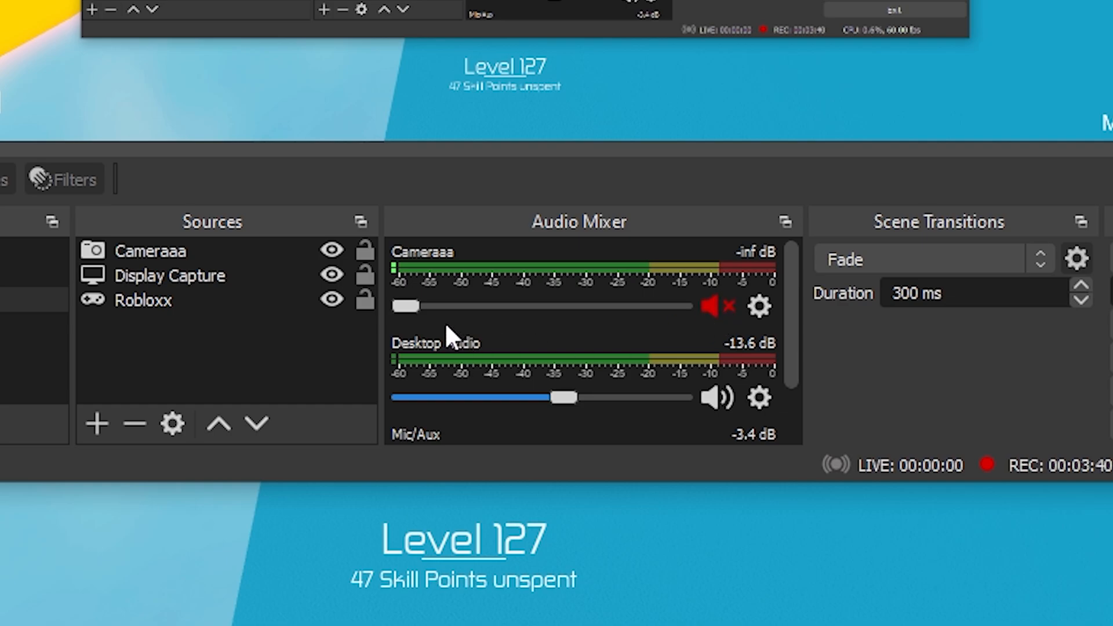
pyautogui.moveTo(635, 305)
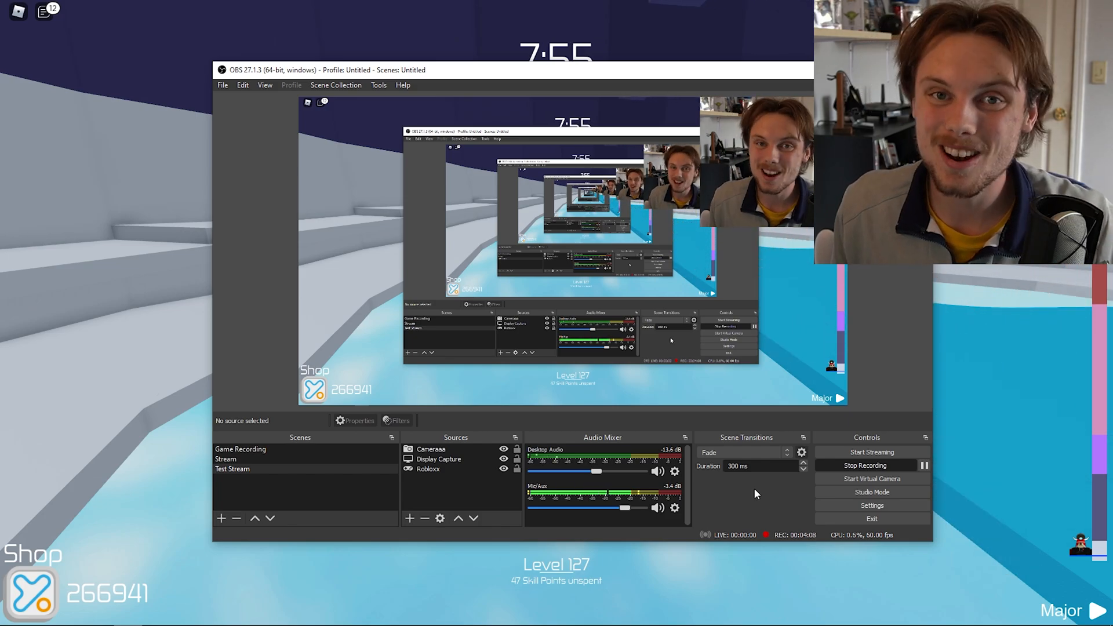
# - Set streaming encoder to CBR 5000 Kbps, Low-Latency Quality, with Look-ahead and Psycho Visual Tuning
pyautogui.click(872, 505)
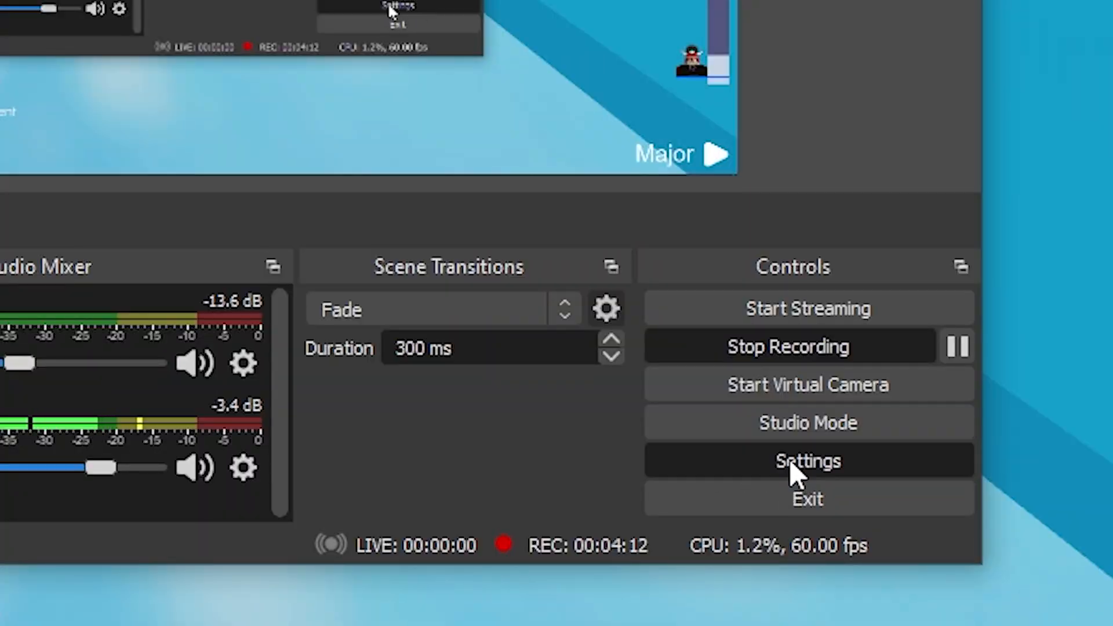
pyautogui.click(806, 461)
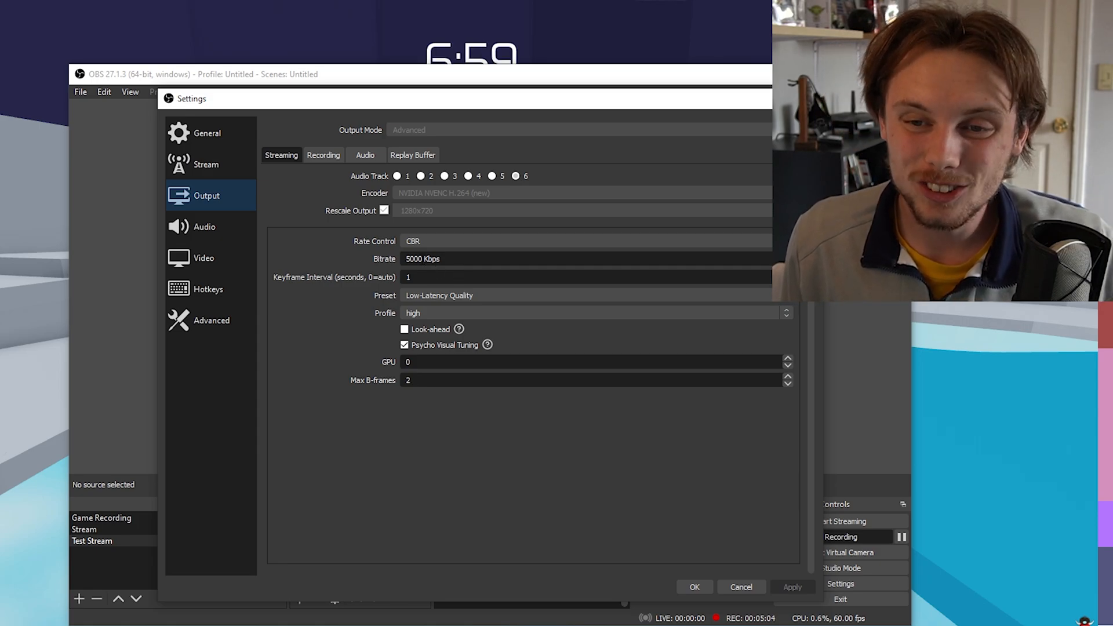
pyautogui.tripleClick(414, 259)
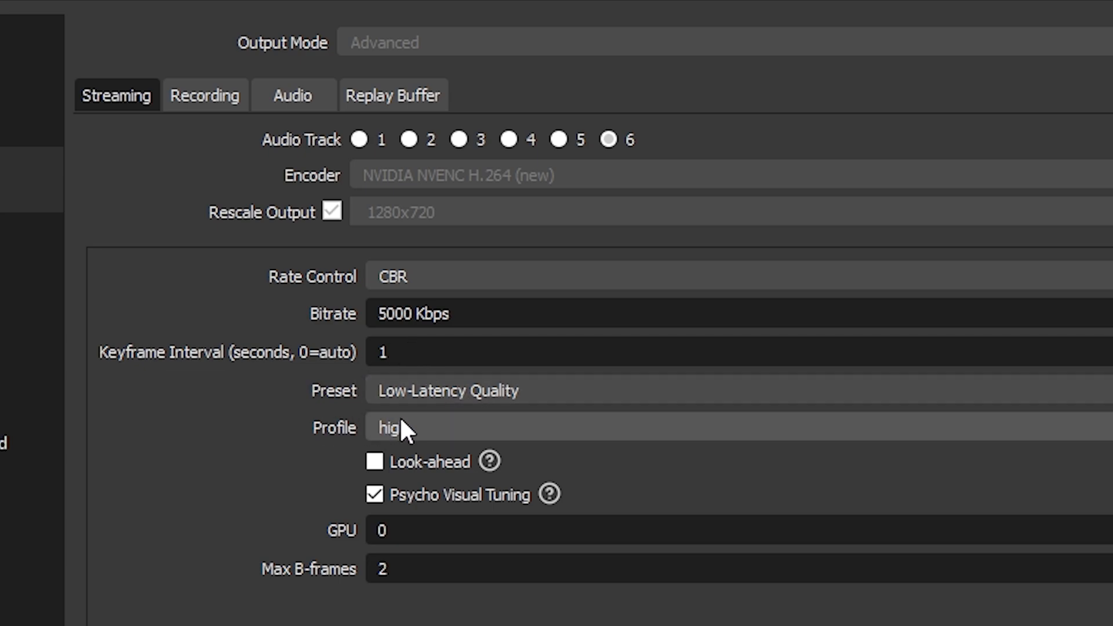
pyautogui.click(374, 462)
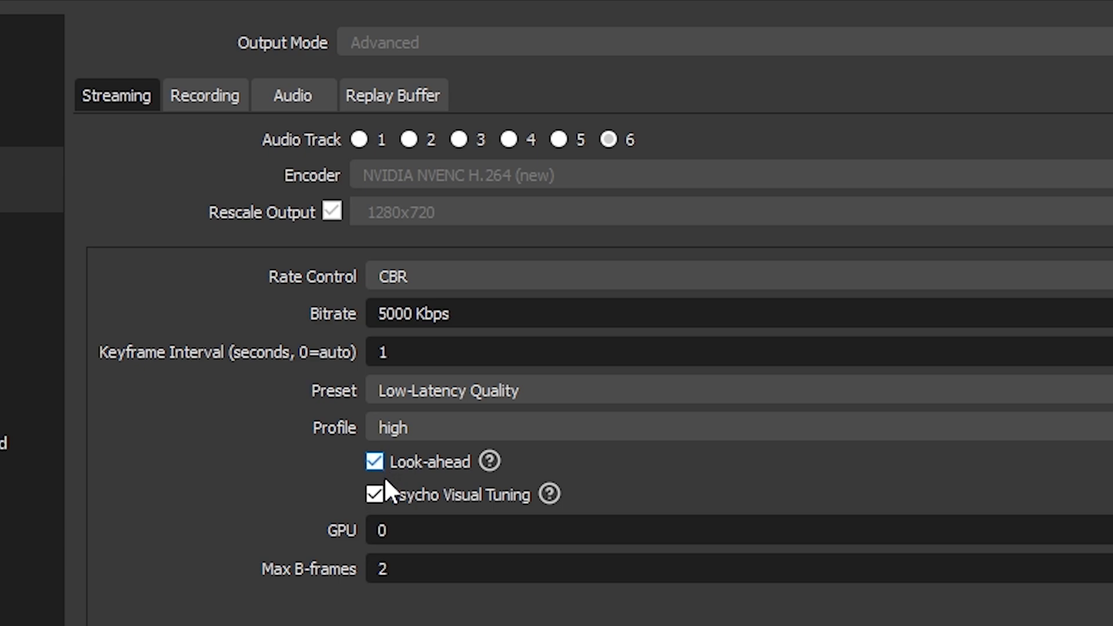
pyautogui.moveTo(419, 472)
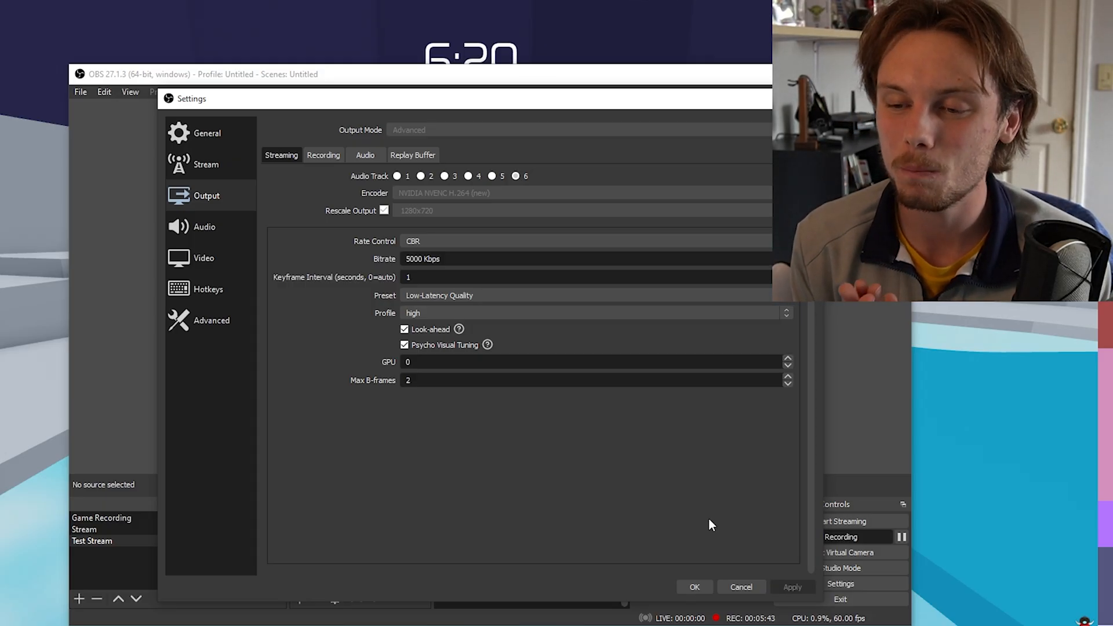
# - Switch YouTube - RTMPS to Use Stream Key and enter the stream key
pyautogui.click(205, 164)
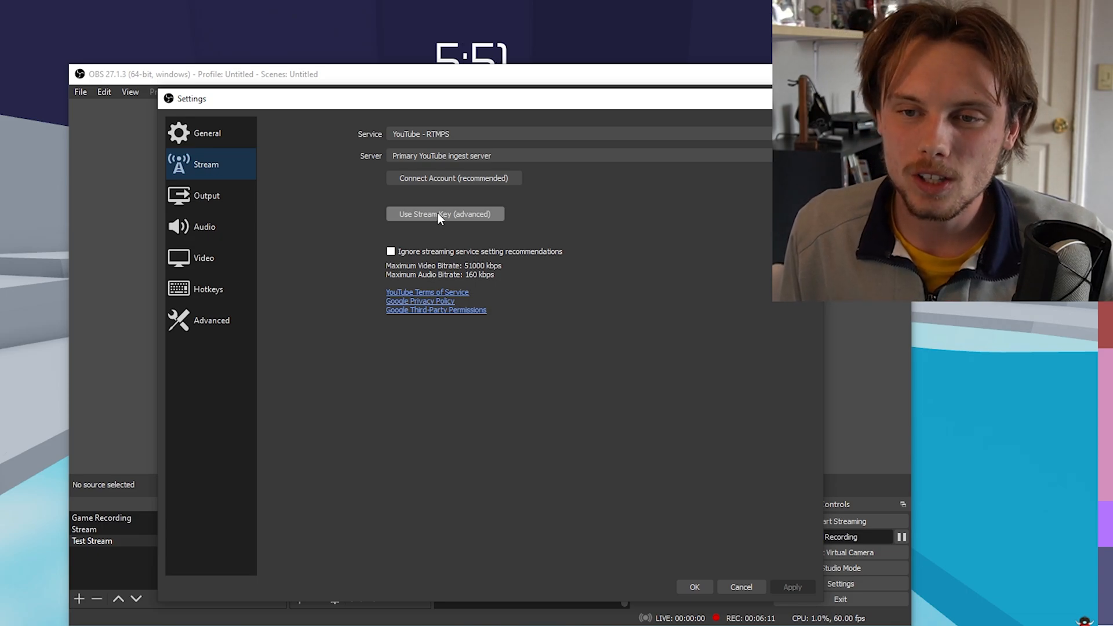
pyautogui.click(445, 213)
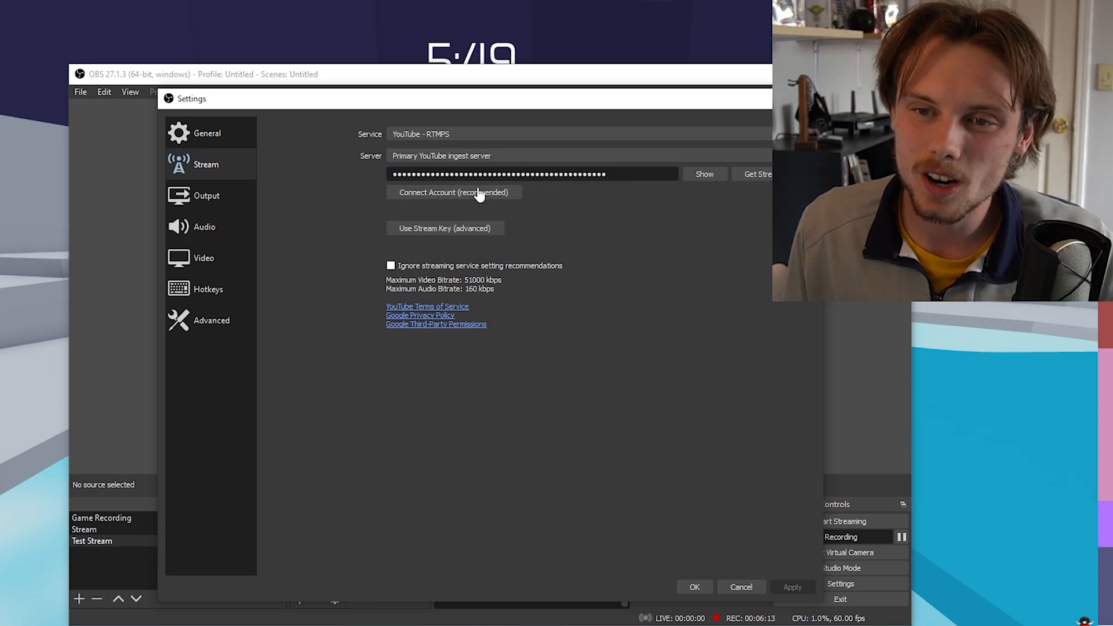
pyautogui.moveTo(567, 202)
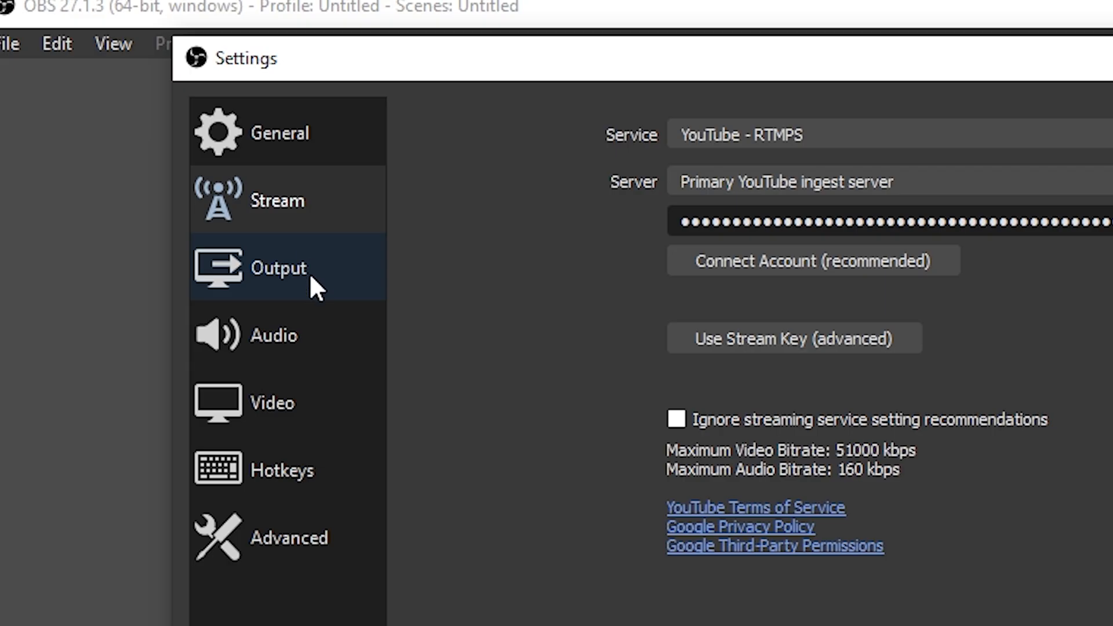
# - Check video is 1920x1080 base and output at 60 fps, then close Settings
pyautogui.click(203, 258)
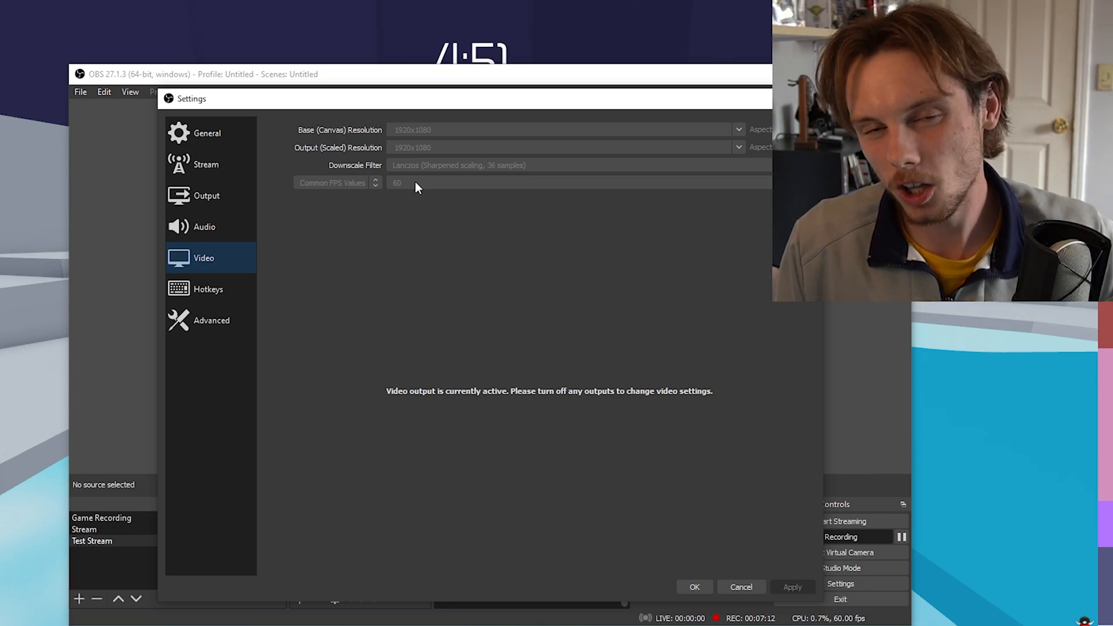
pyautogui.click(740, 587)
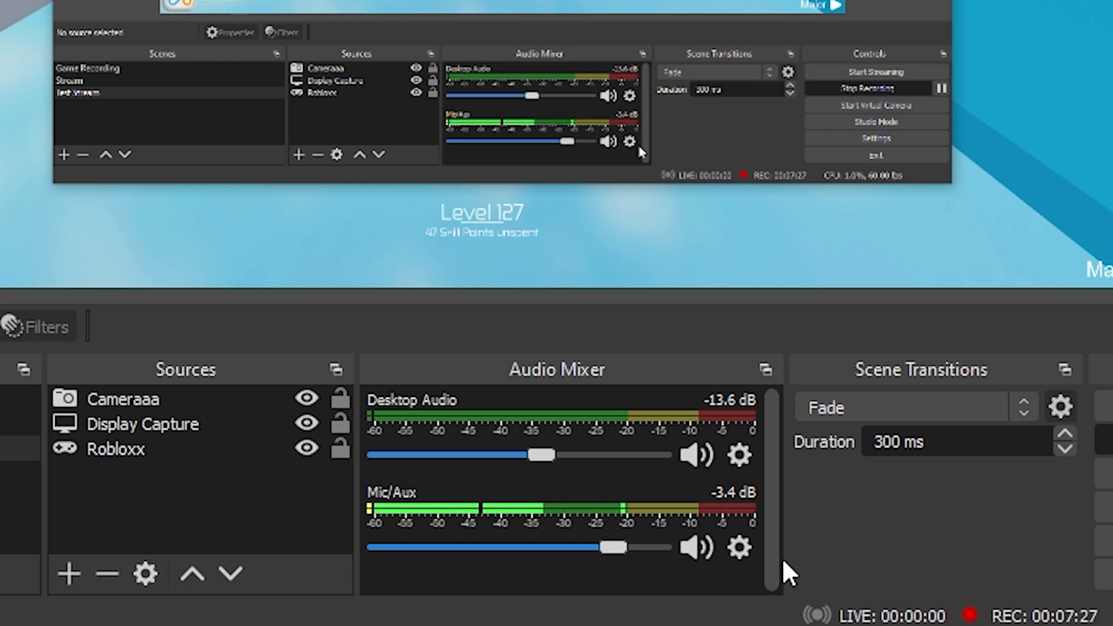
pyautogui.rightClick(739, 547)
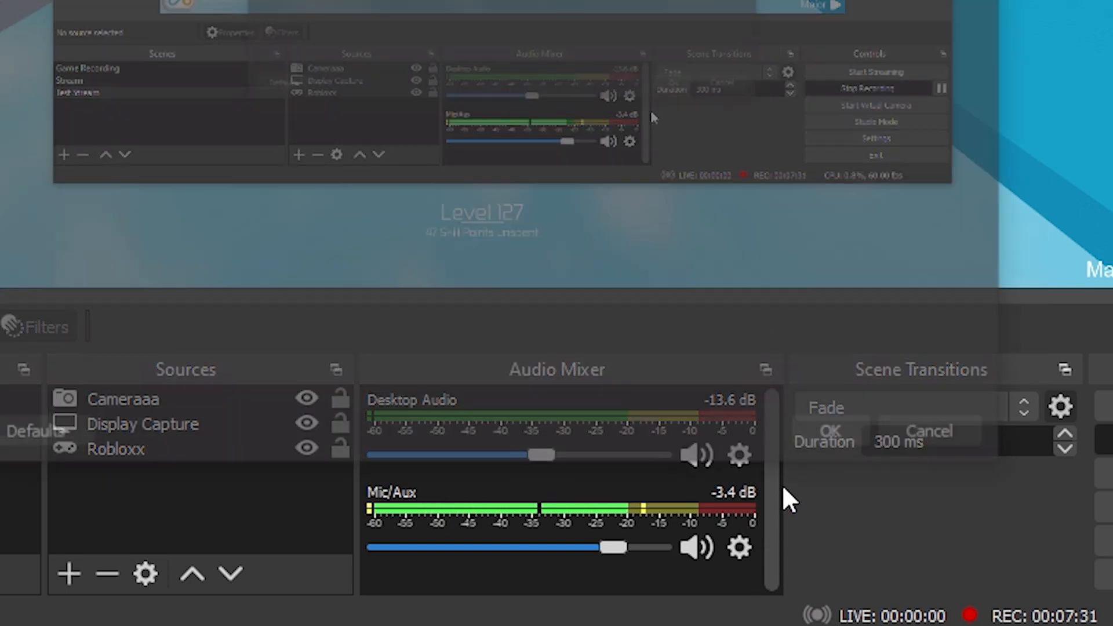
pyautogui.click(740, 547)
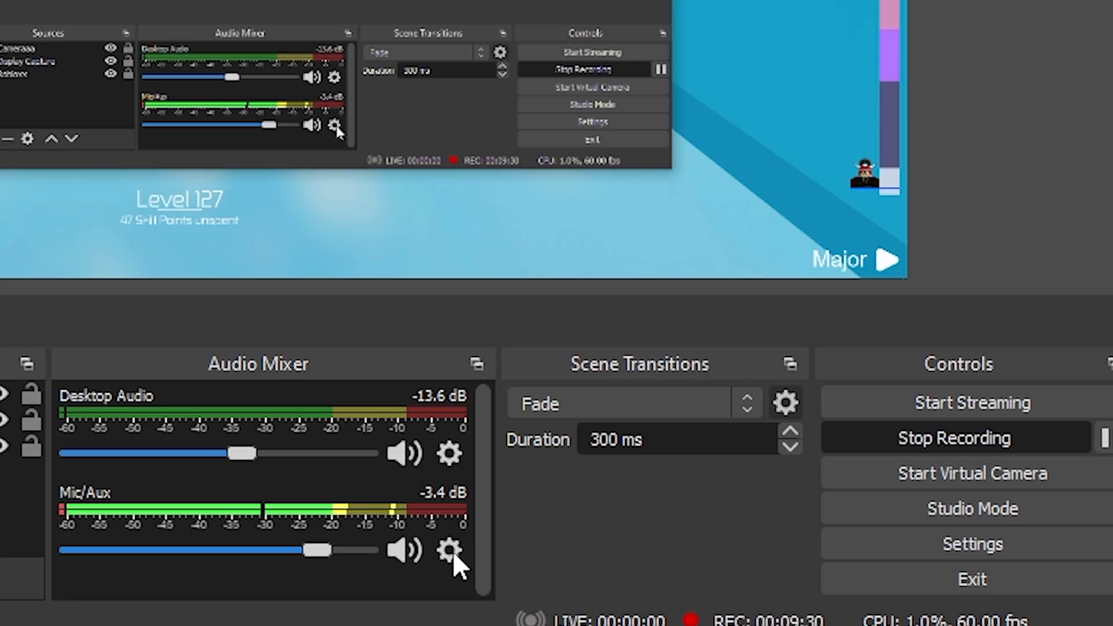
# - Set the Mic/Aux device to Microphone (FIFINE K658D Microphone) in its properties
pyautogui.click(449, 553)
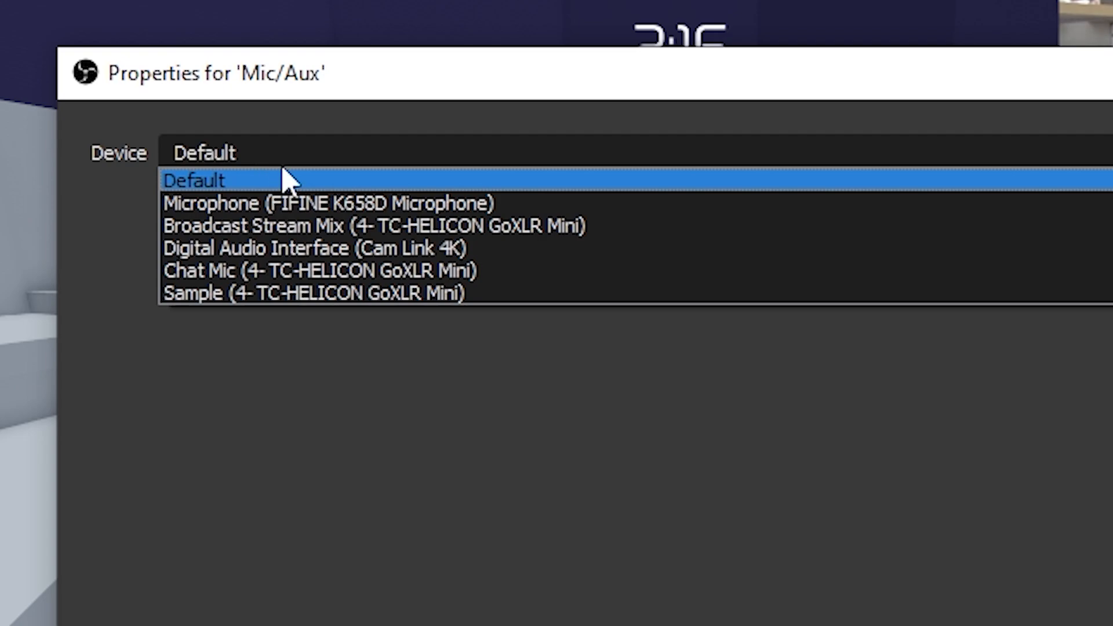
pyautogui.moveTo(305, 203)
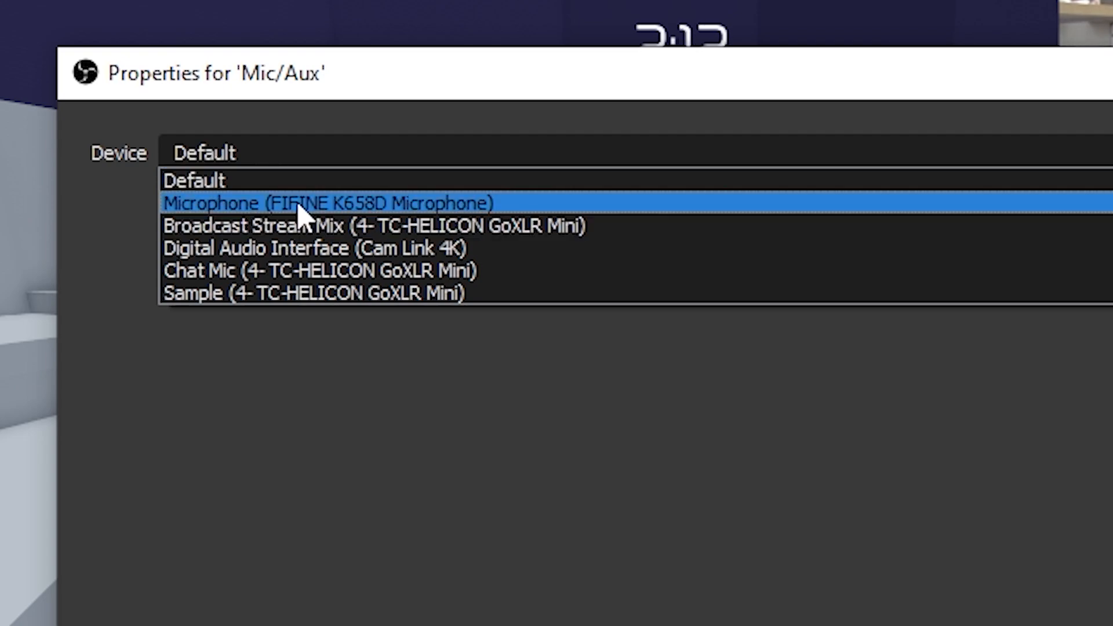
pyautogui.click(326, 203)
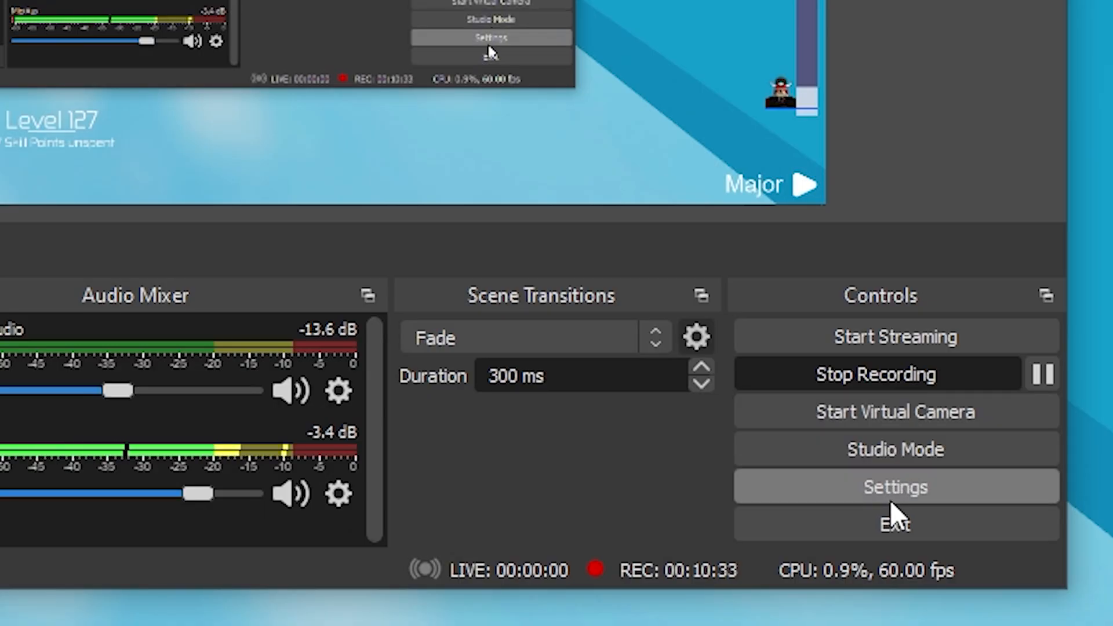
# - Open Settings on the Output Streaming page to view its Audio Track options
pyautogui.click(895, 487)
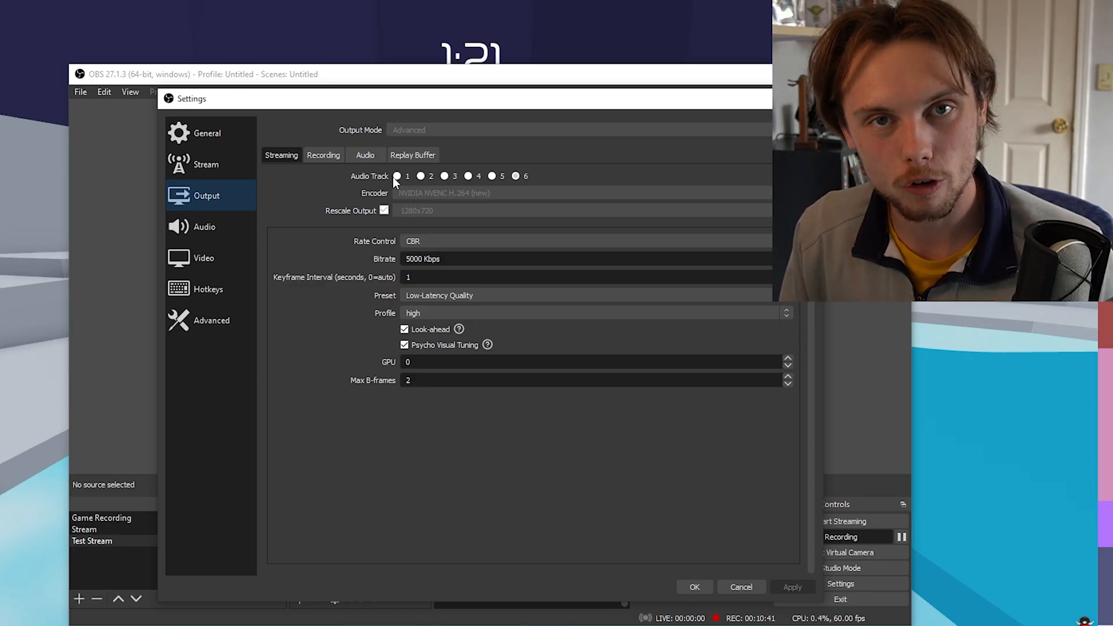
pyautogui.click(516, 176)
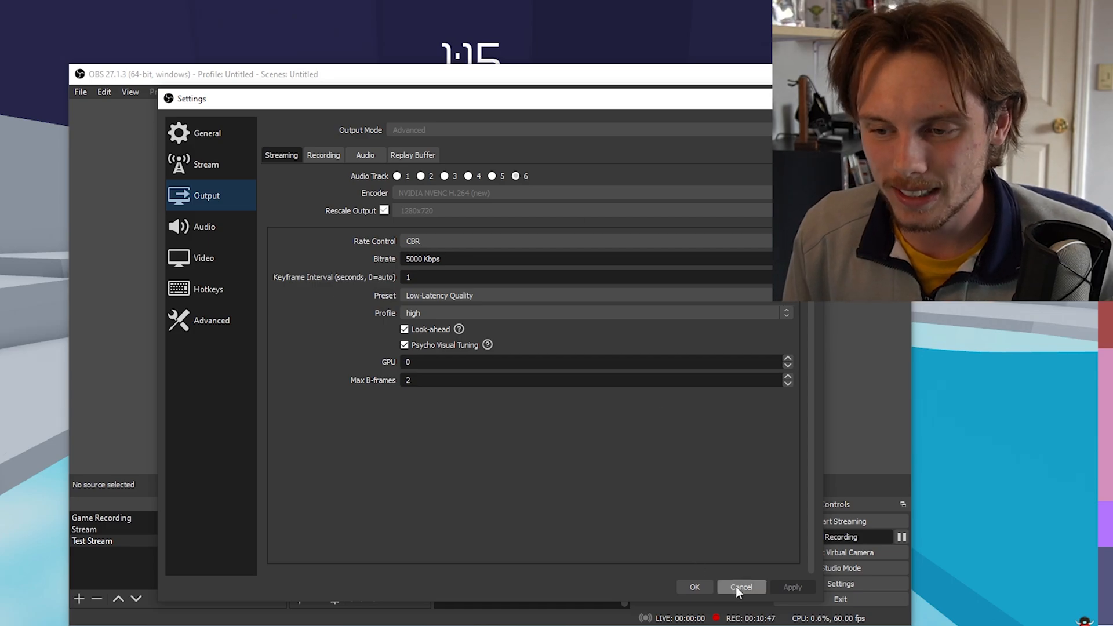
# - In Advanced Audio Properties, assign Desktop Audio to track 2 and Mic/Aux to track 1
pyautogui.click(740, 587)
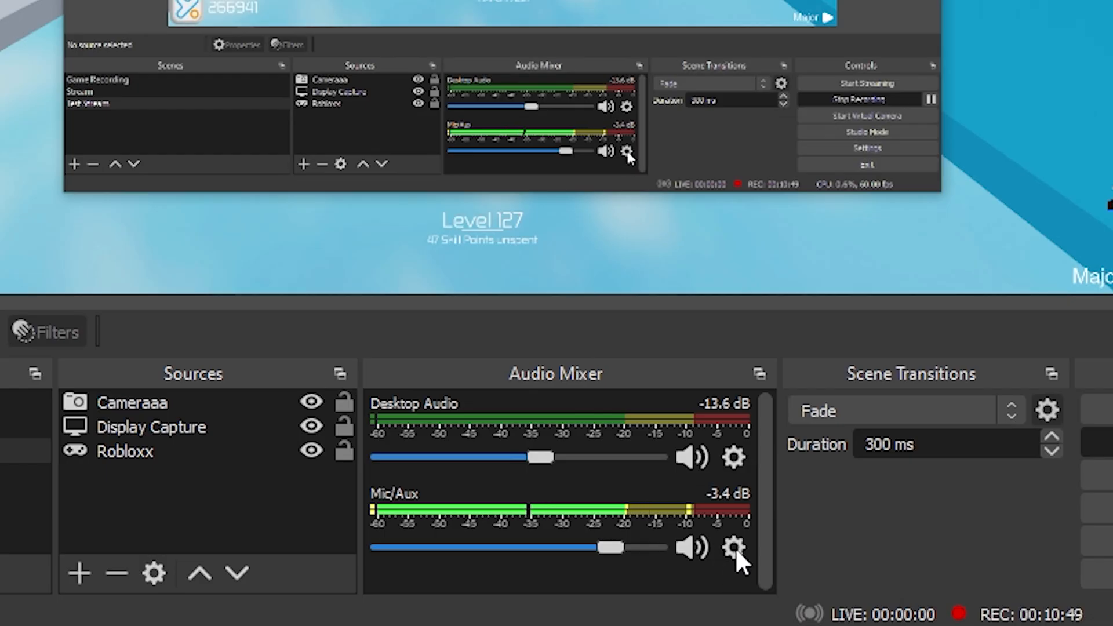
pyautogui.moveTo(594, 401)
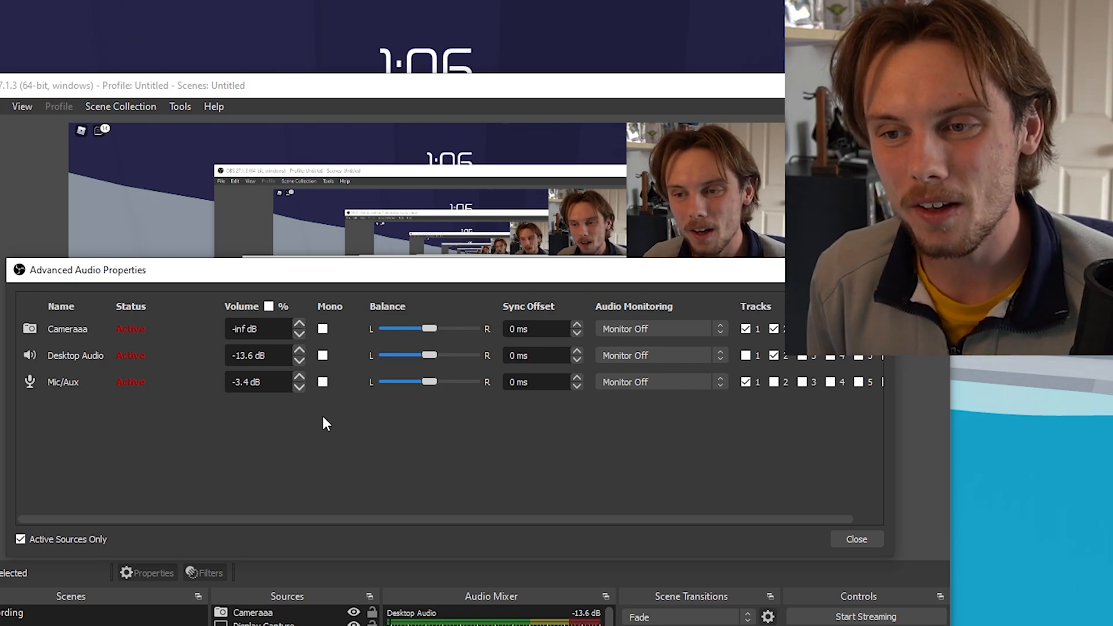
pyautogui.moveTo(616, 472)
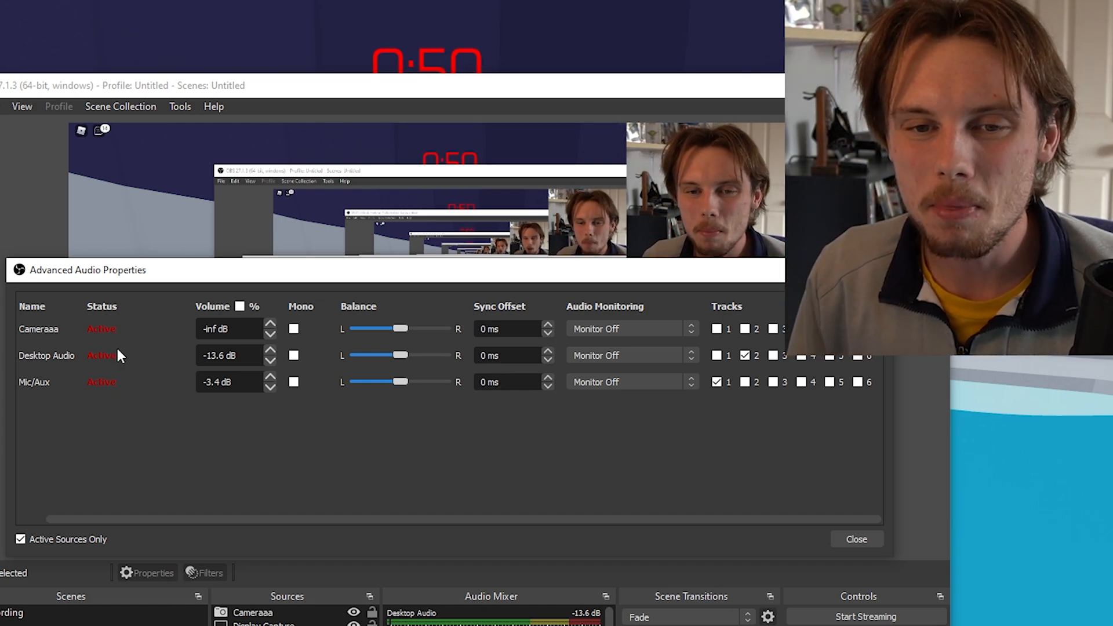
pyautogui.click(744, 355)
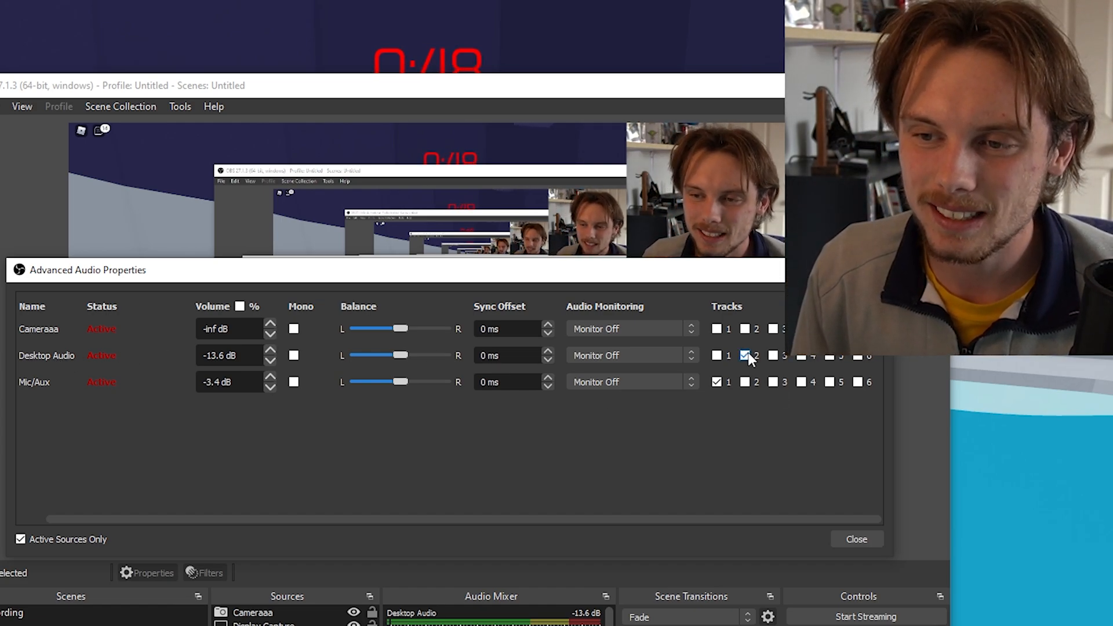
pyautogui.click(717, 382)
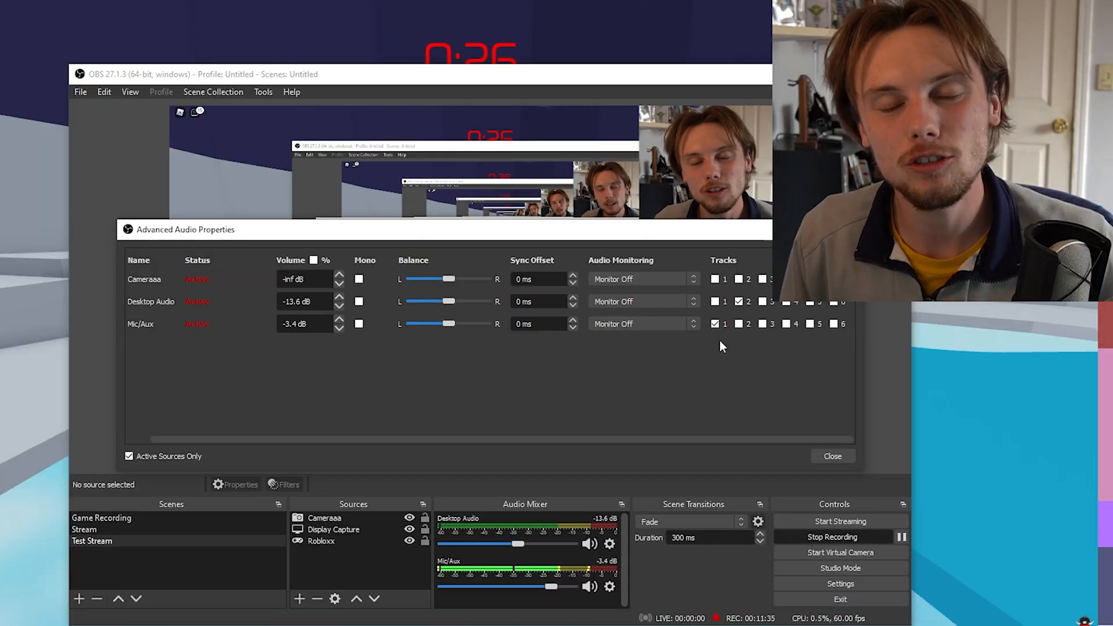
pyautogui.click(739, 301)
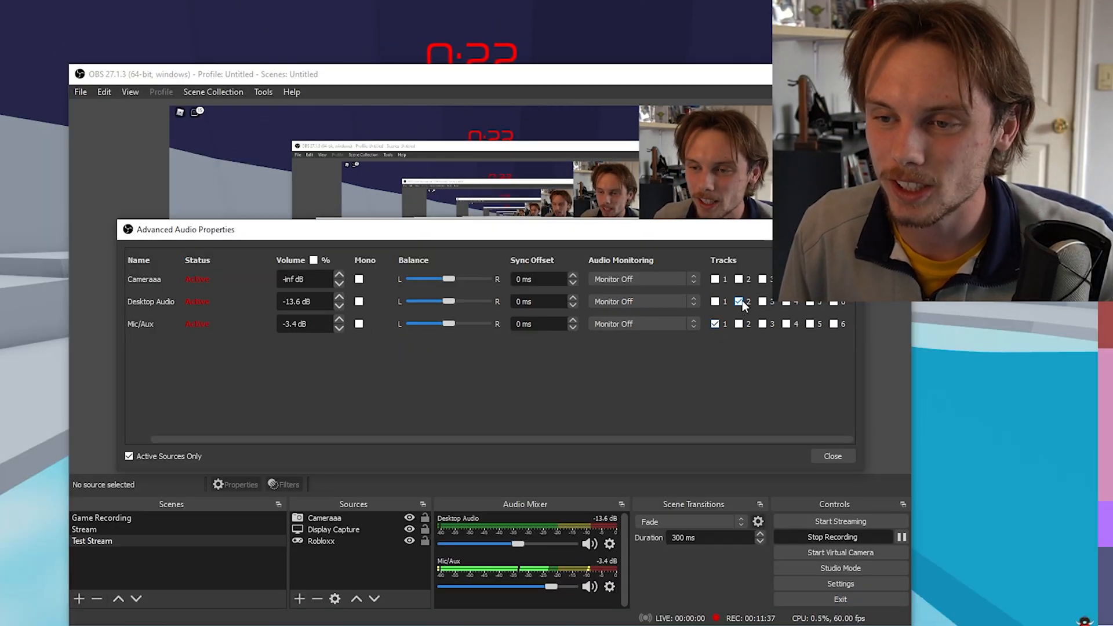
pyautogui.click(746, 301)
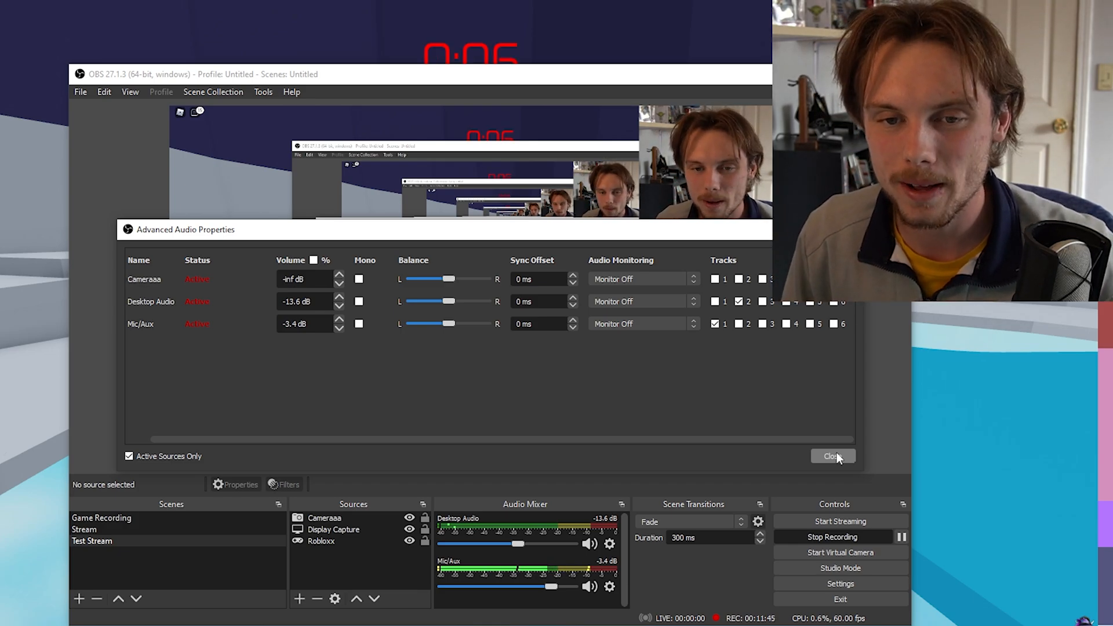
pyautogui.click(831, 456)
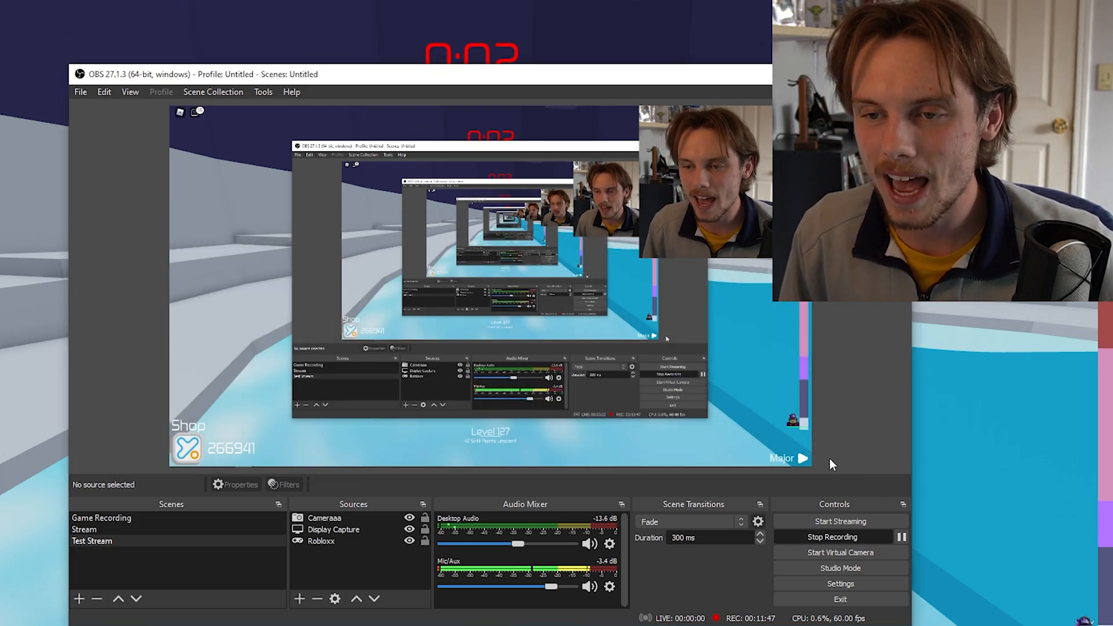
# - Enable recording audio tracks 1 and 2 in the Output settings and close Settings
pyautogui.click(840, 583)
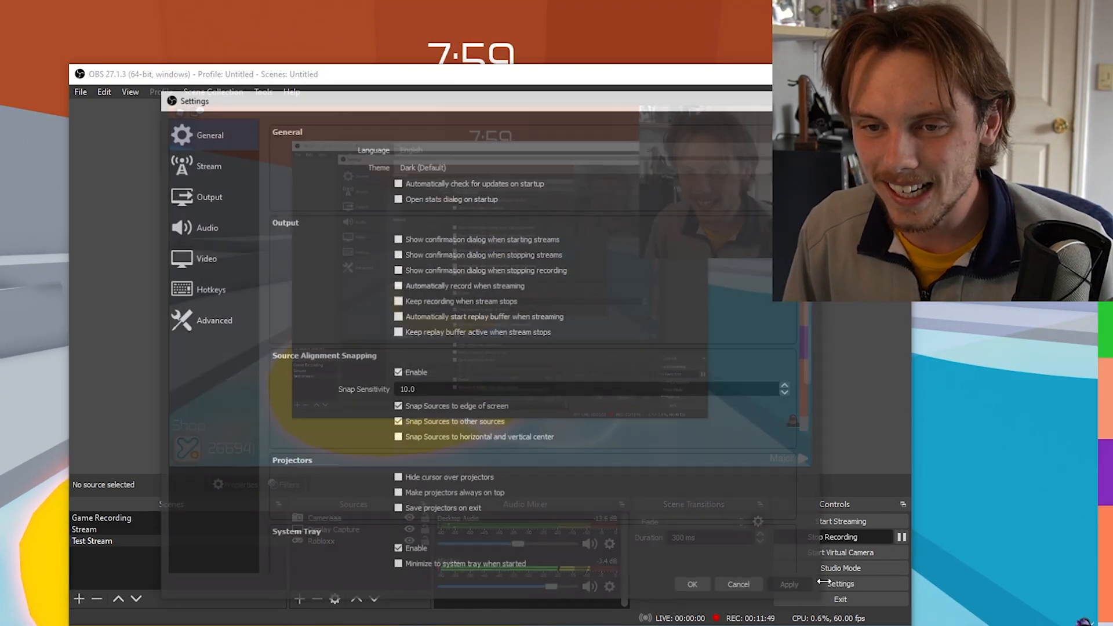
pyautogui.click(206, 195)
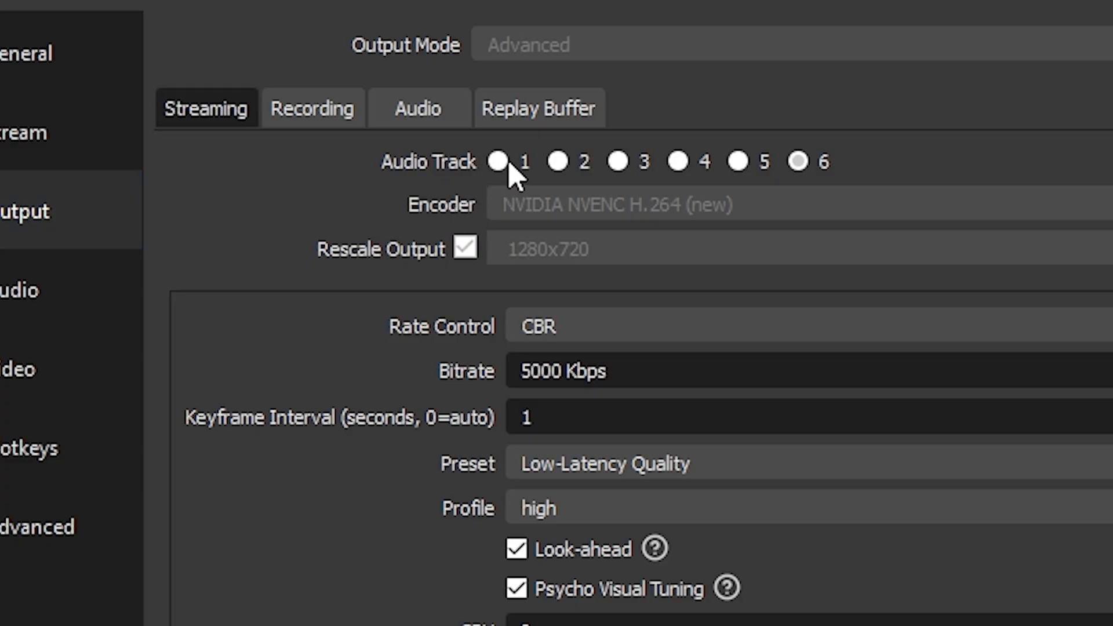
pyautogui.moveTo(521, 192)
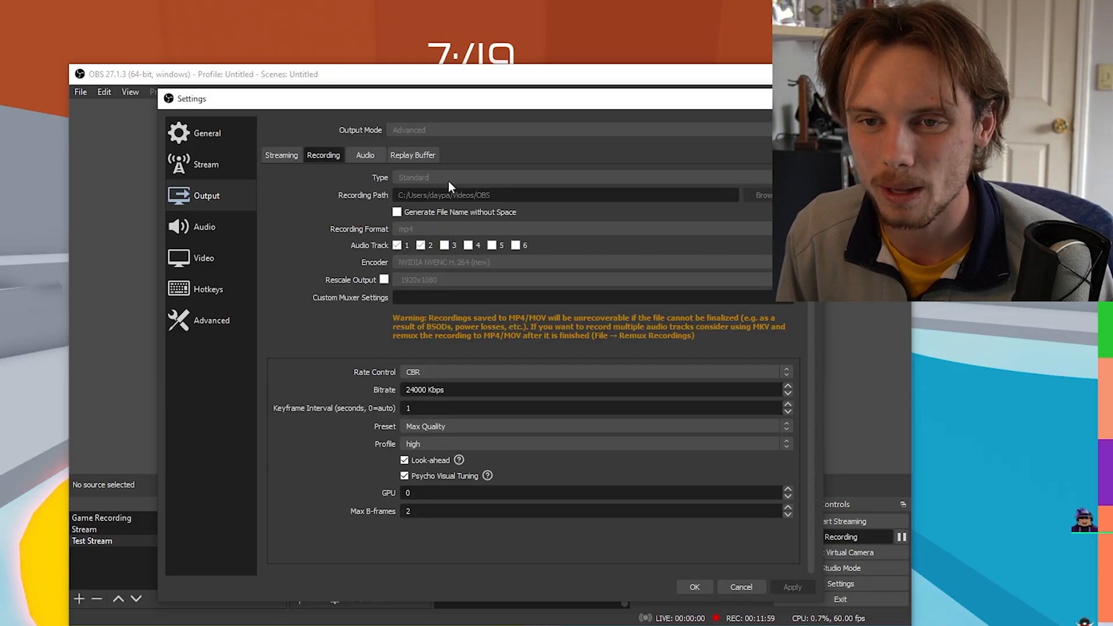
pyautogui.click(281, 155)
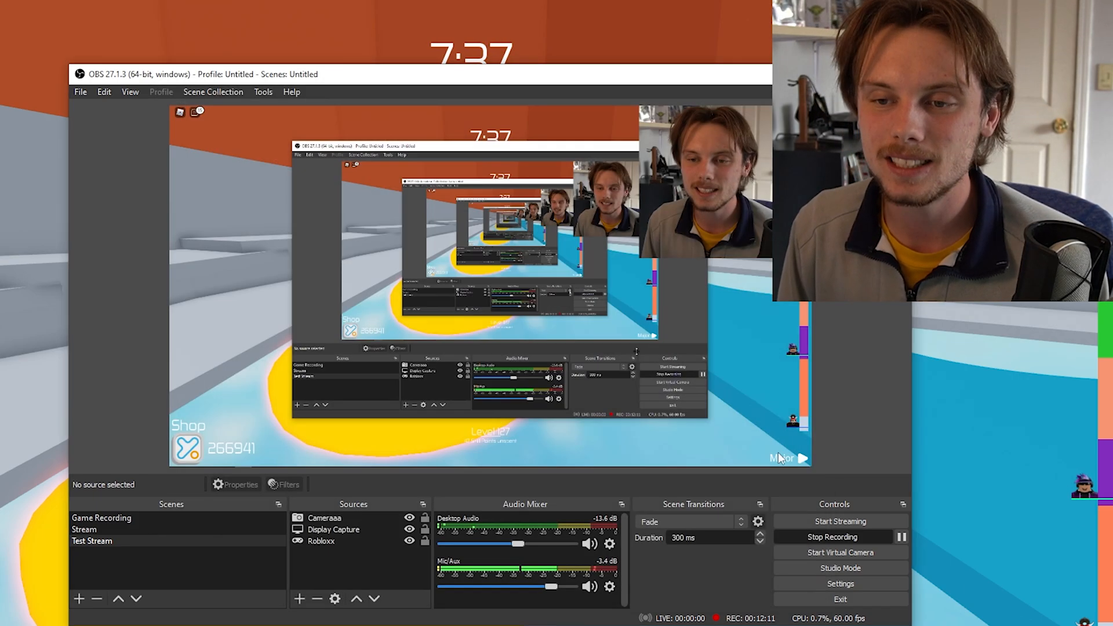
pyautogui.moveTo(822, 332)
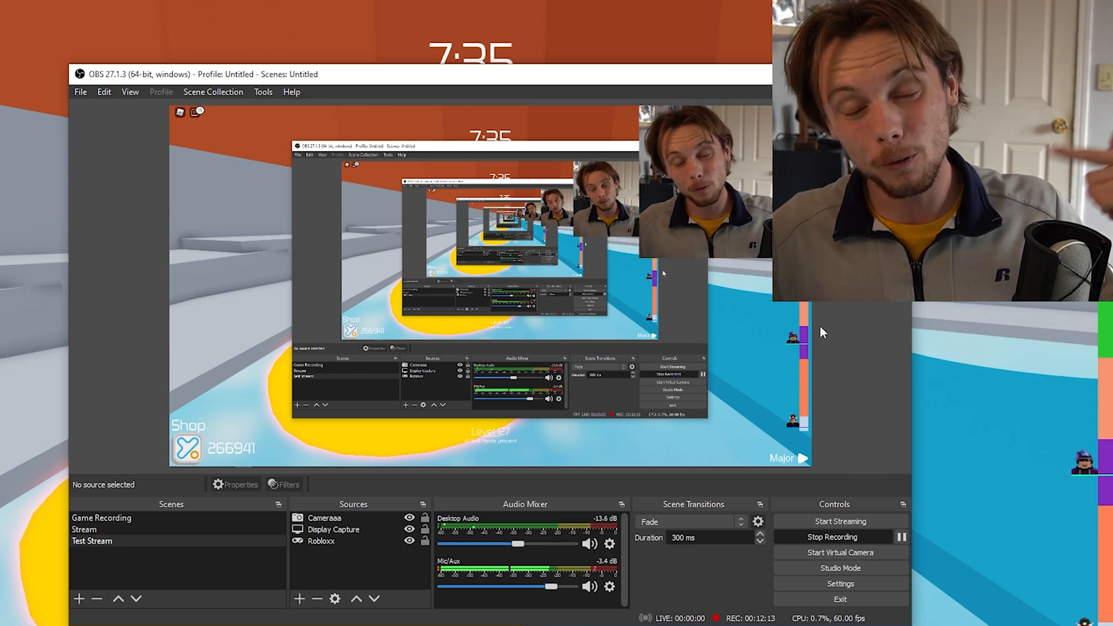